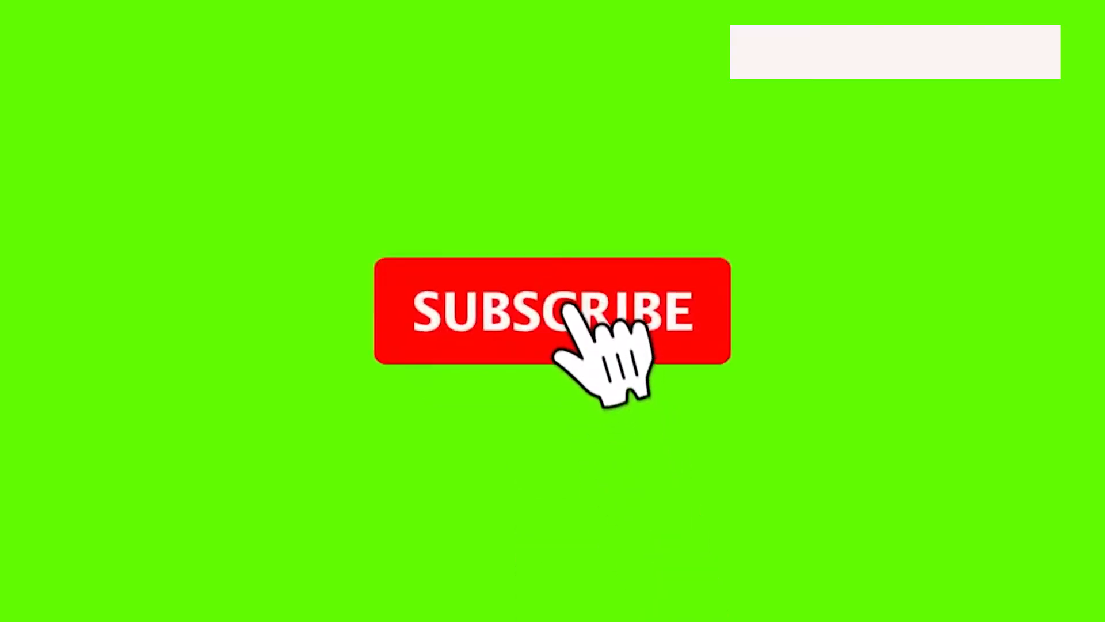
- Bring up the Research & Development decisions for Able and Abby
left_click(552, 310)
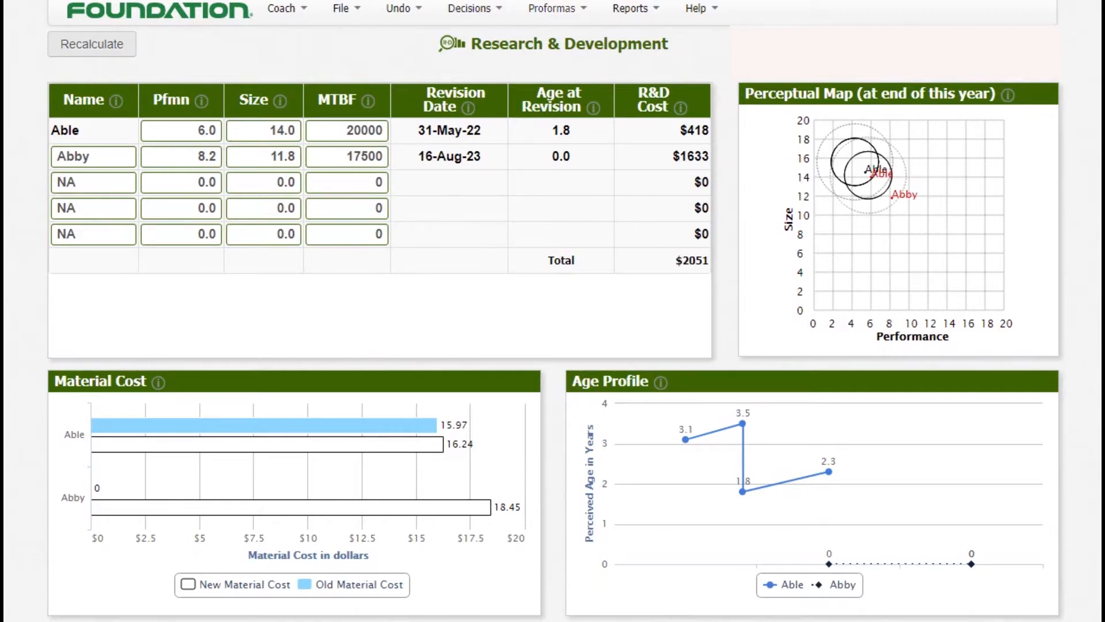
- Open the Low Tech Segment report and scroll to its perceptual map and market share charts
left_click(632, 8)
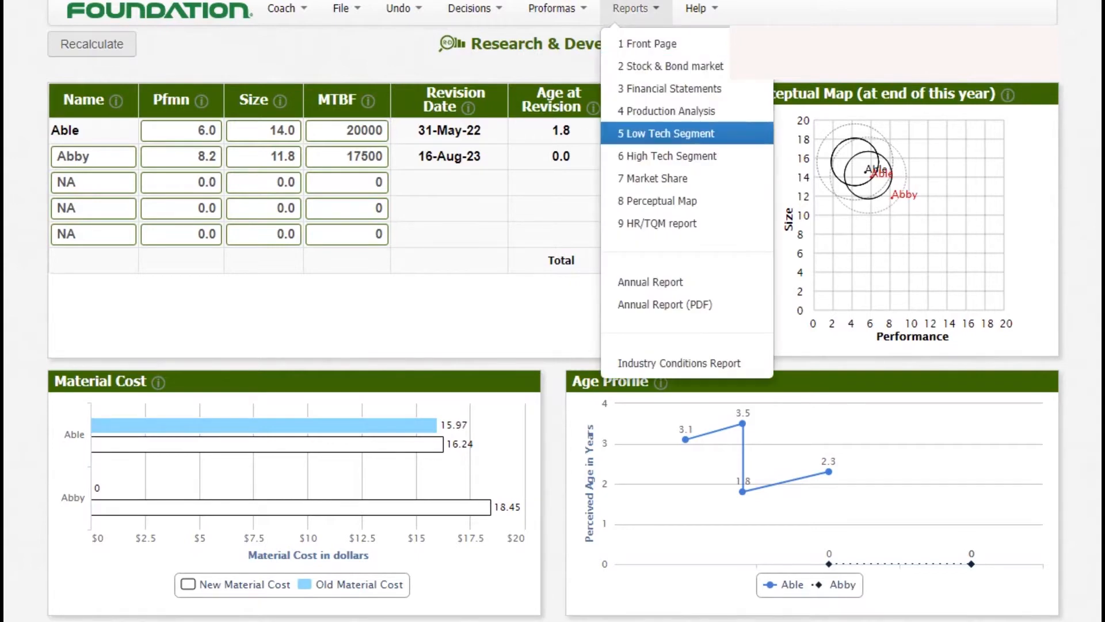
left_click(664, 133)
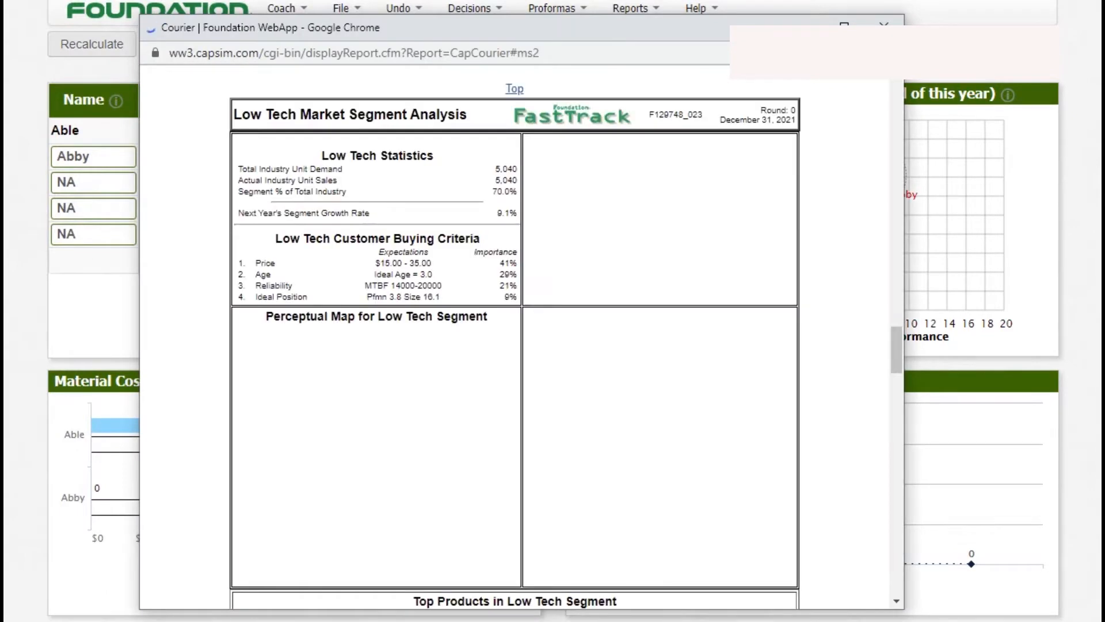
scroll("down", 3)
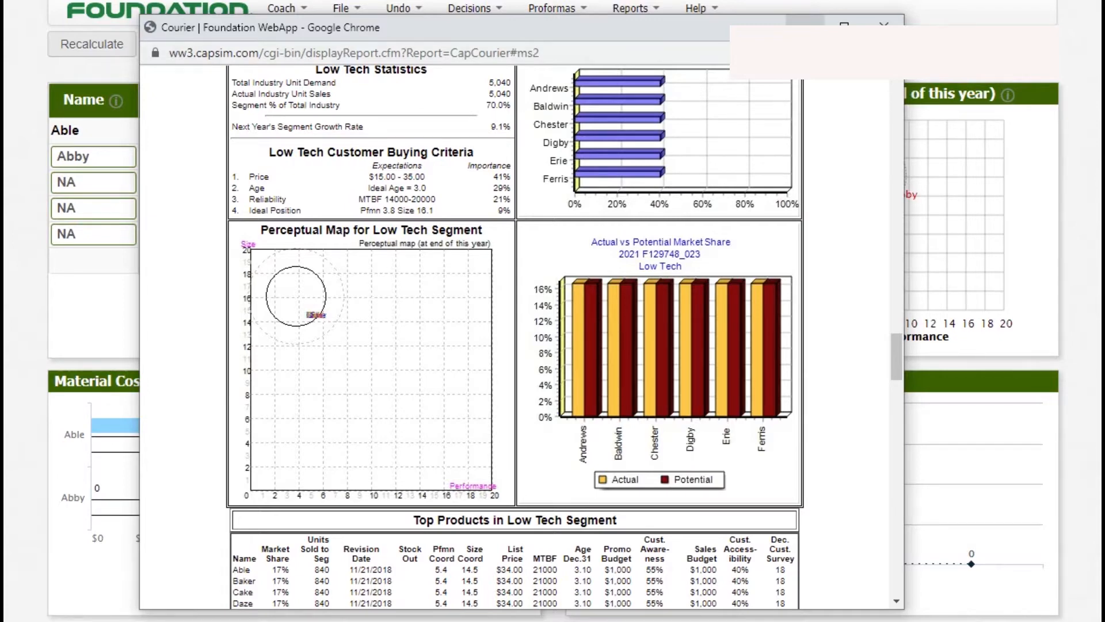
- Scroll the Low Tech report's top products table, then minimize it to return to R&D decisions
left_click(888, 27)
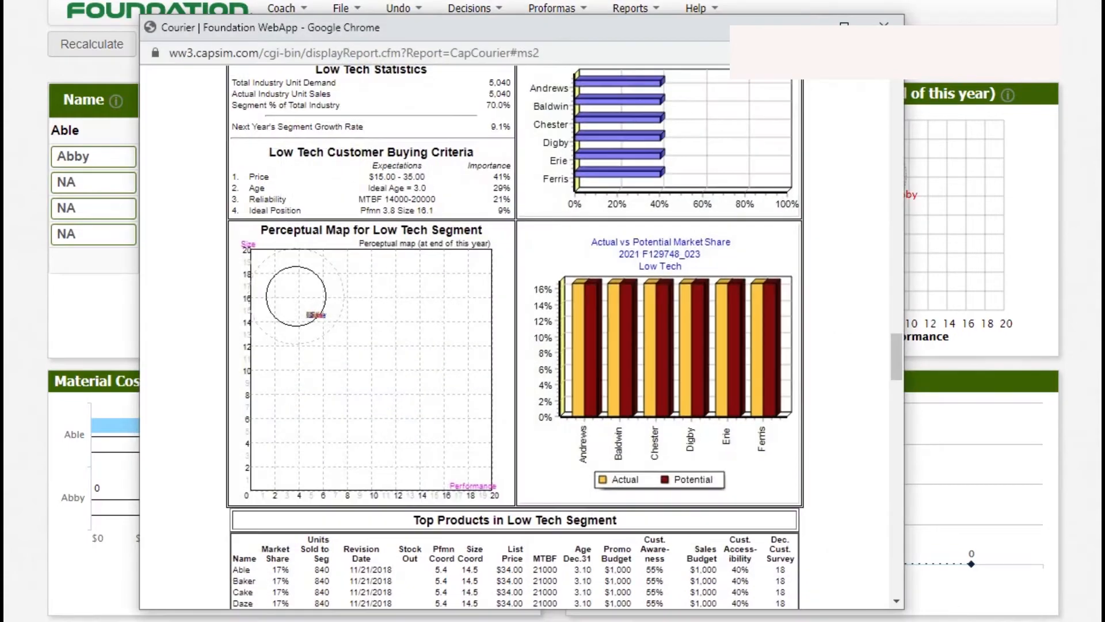
scroll("down", 3)
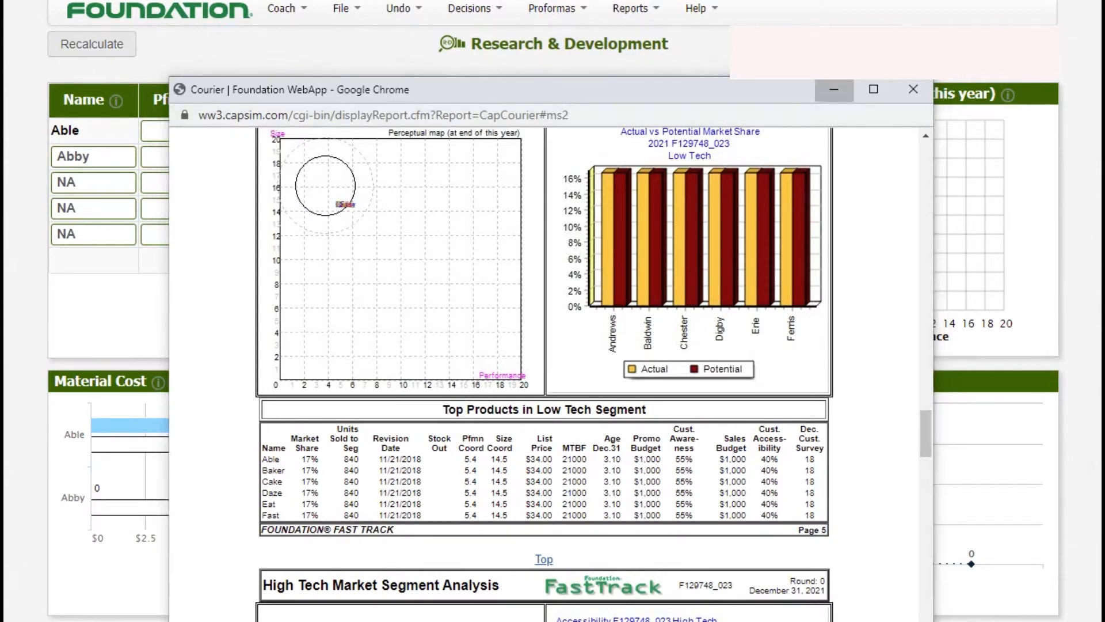
left_click(913, 90)
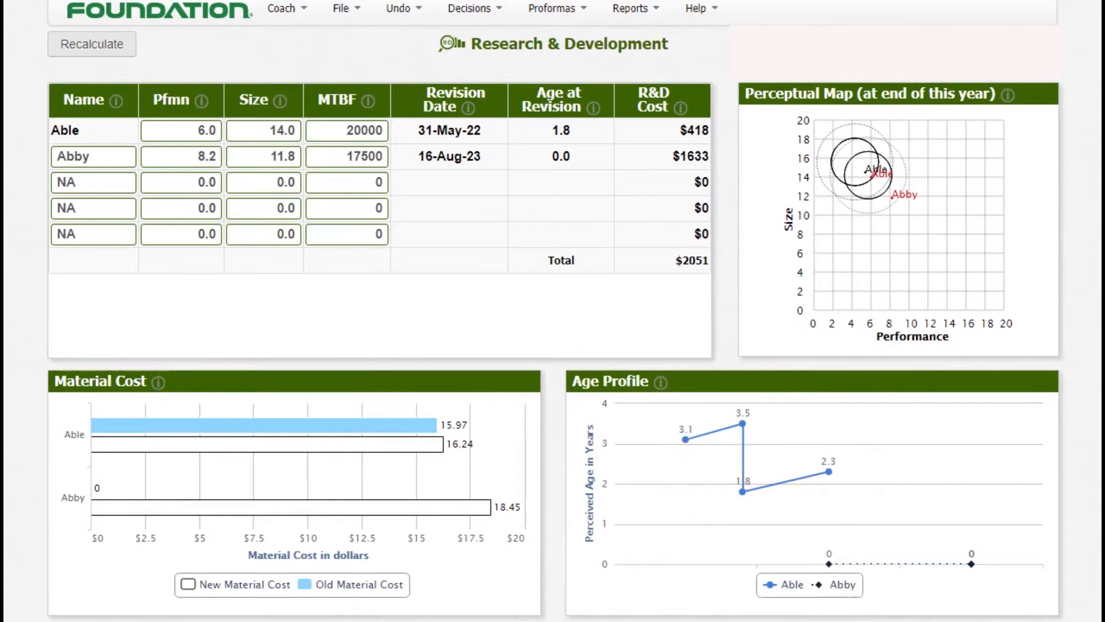
- Restore the Courier report and scroll to the High Tech segment's statistics and buying criteria
left_click(92, 155)
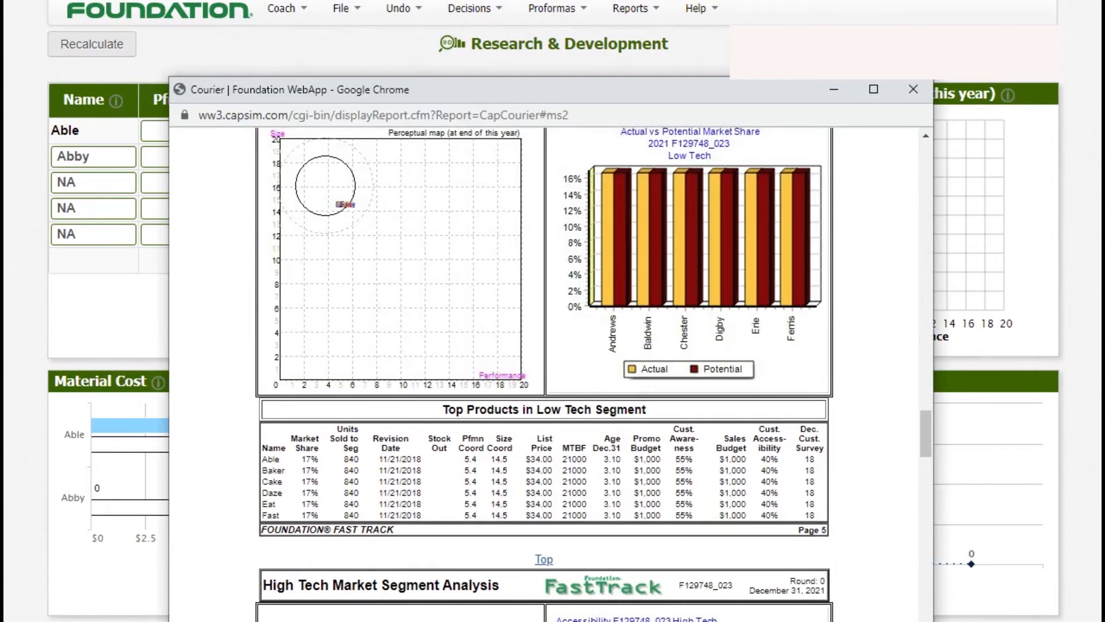
scroll("down", 3)
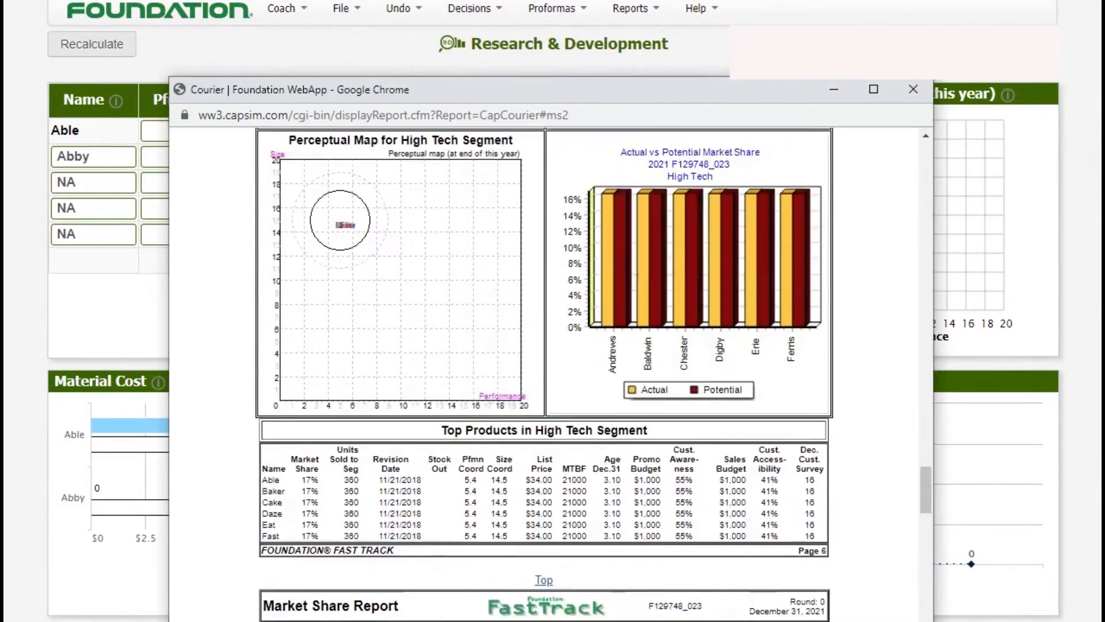
scroll("up", 3)
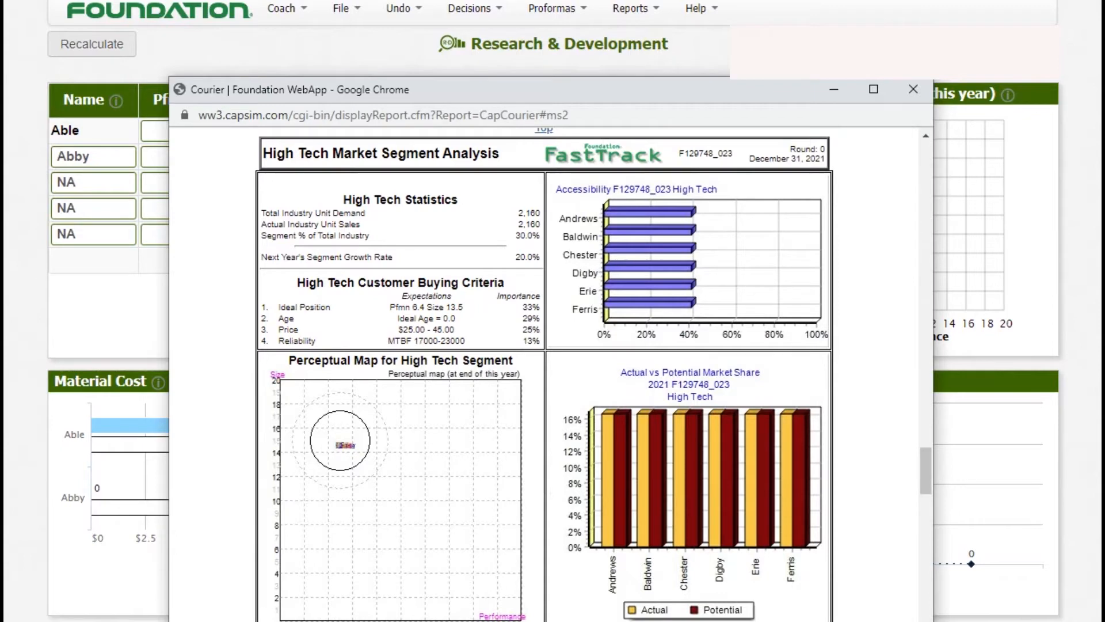
- Set Abby's MTBF to 23000 and recalculate to a 25-Sep-23 revision at $1743 R&D cost
left_click(913, 90)
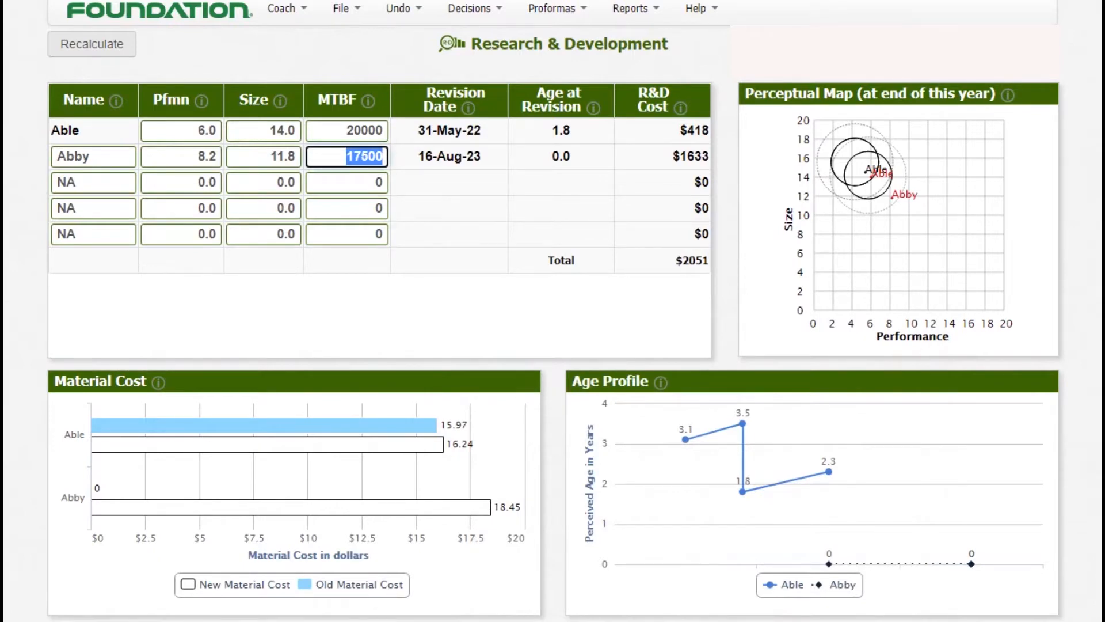
type("23000")
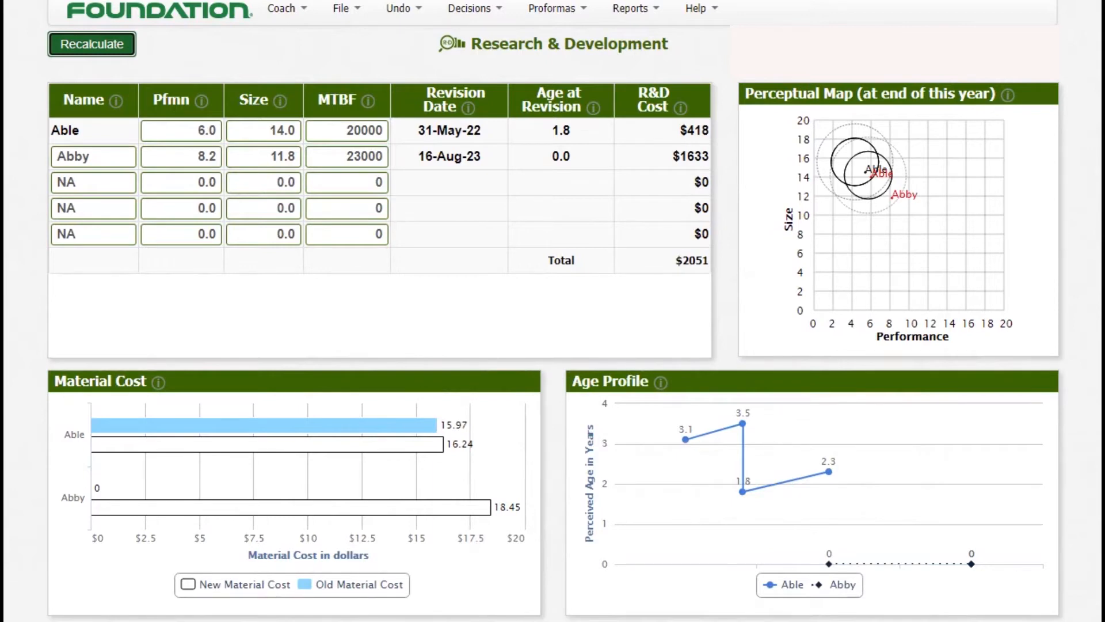
left_click(91, 44)
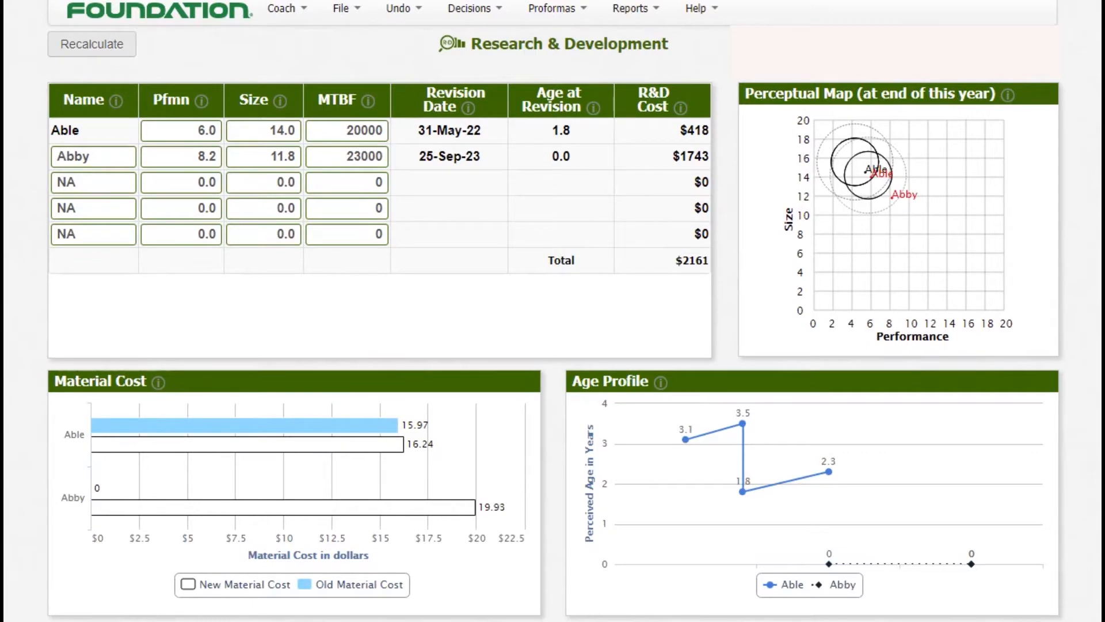
- Lower Abby's MTBF to 21000 and recalculate the R&D projections
left_click(345, 156)
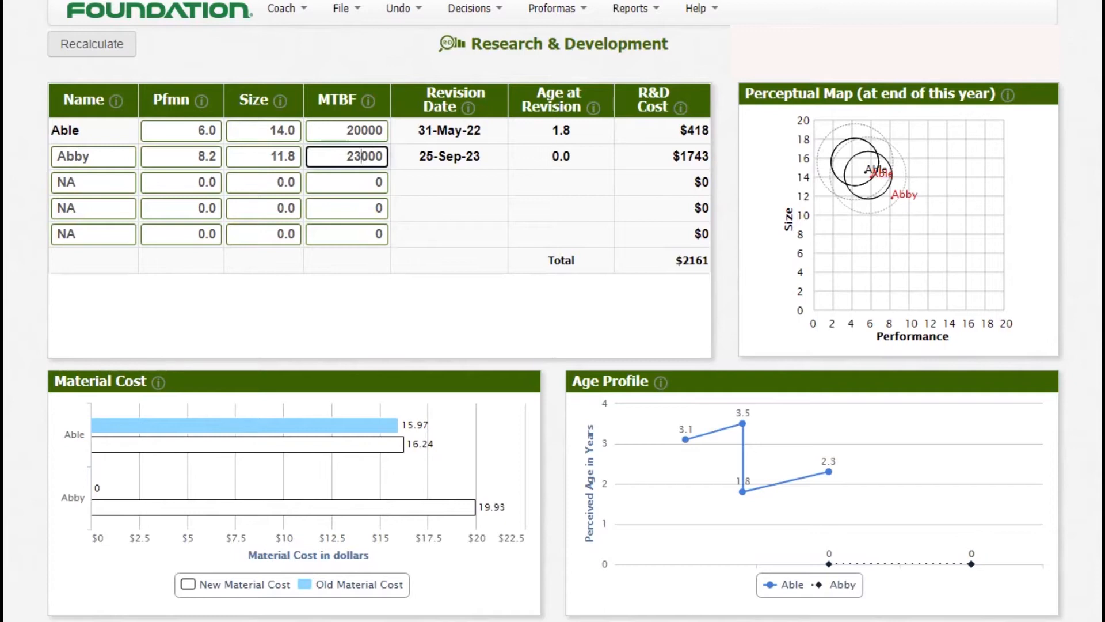
key("Backspace")
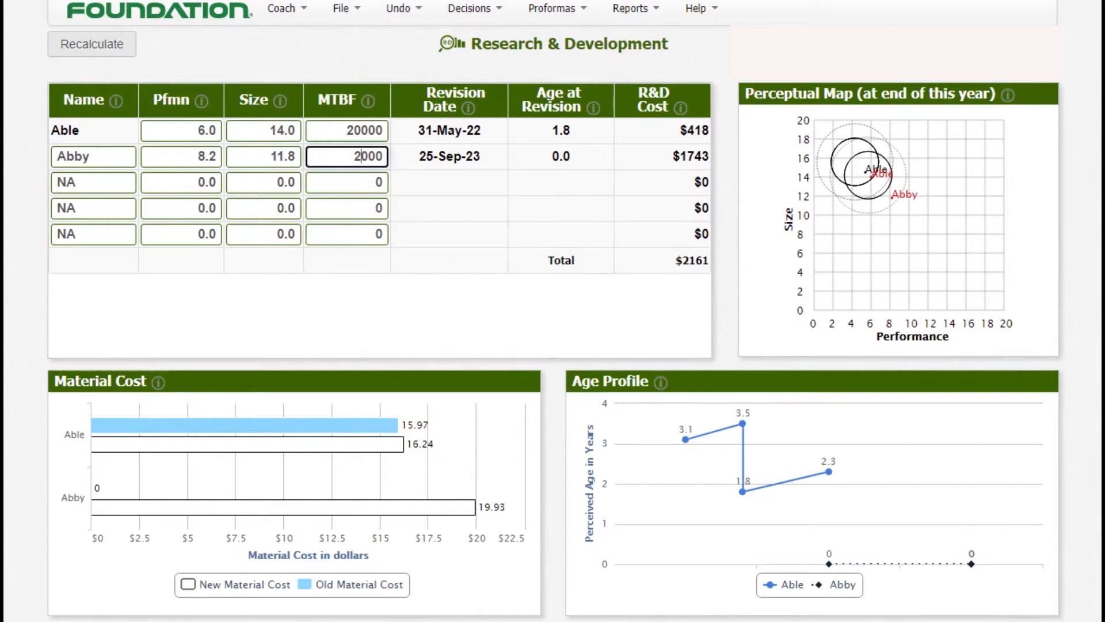
type("21000")
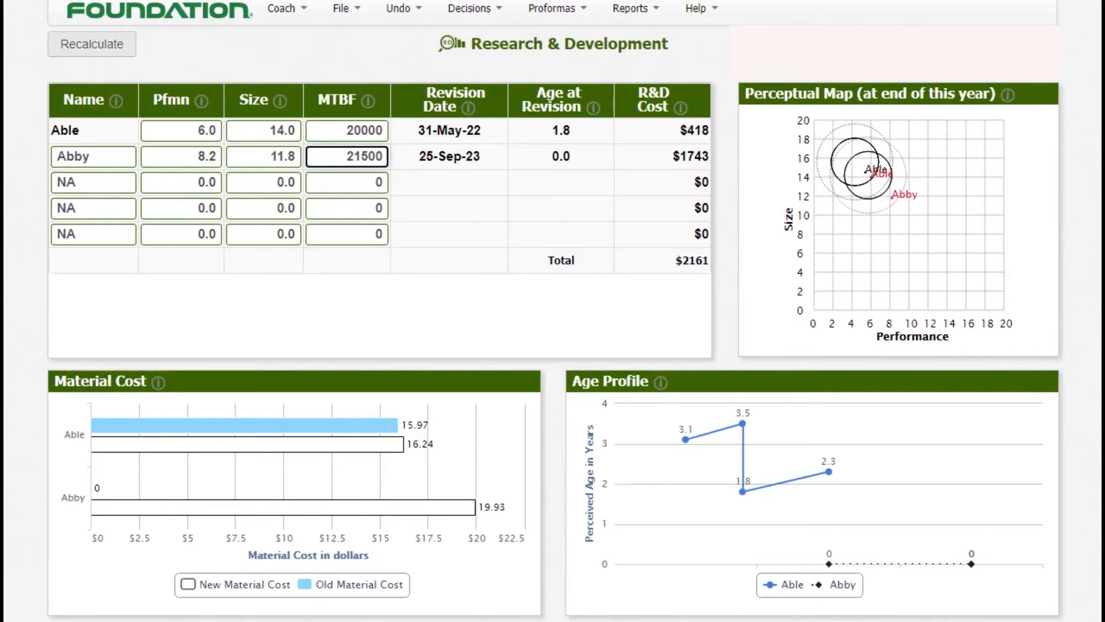
left_click(91, 44)
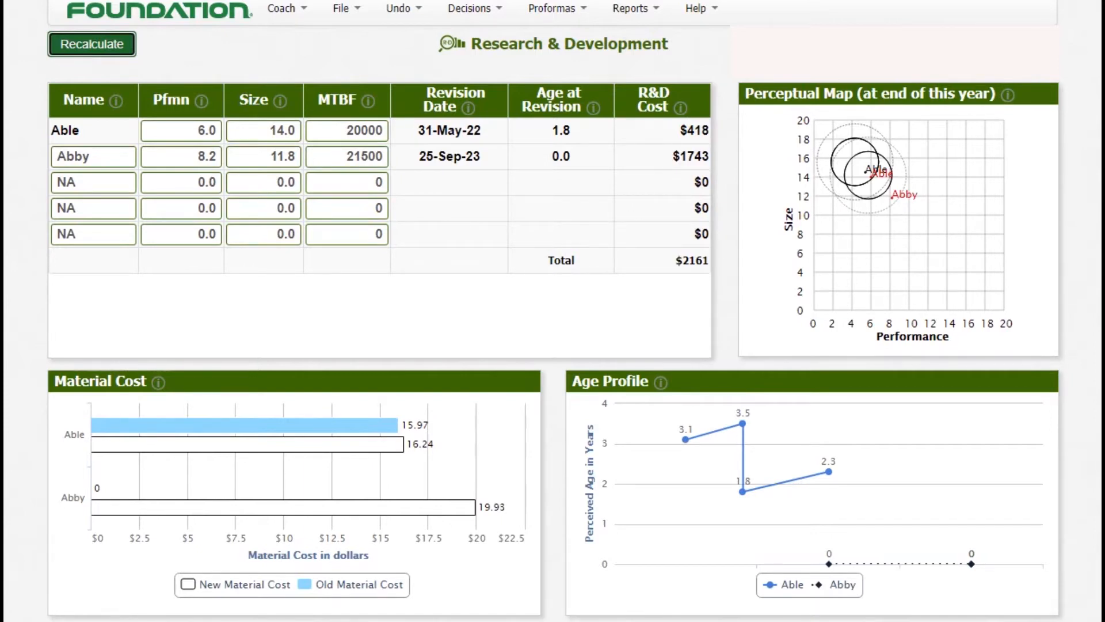
left_click(91, 43)
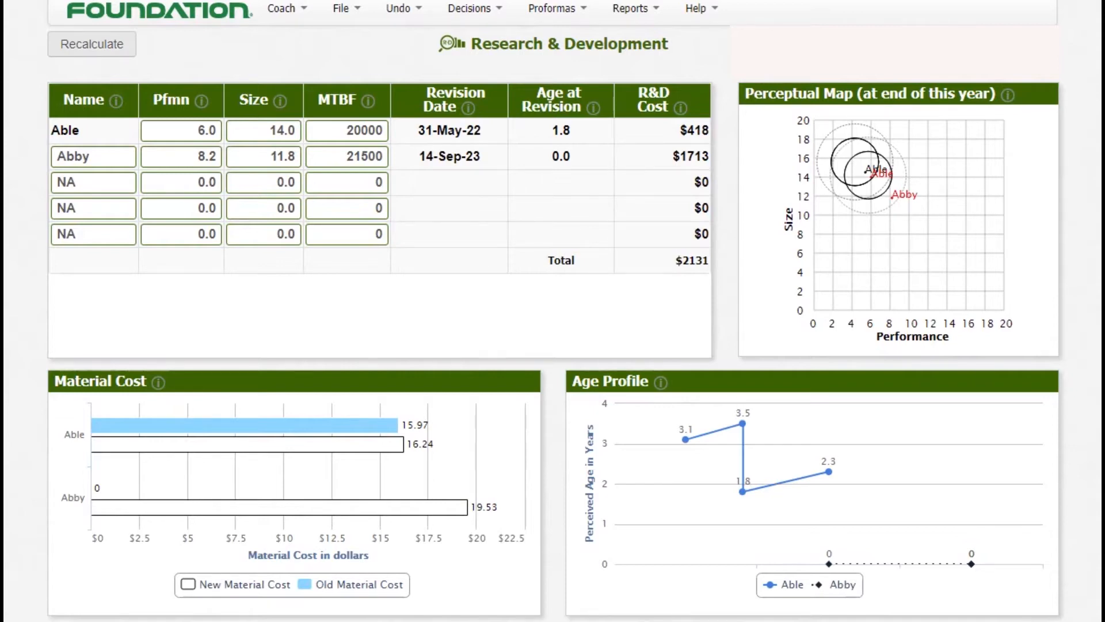
- Set Abby's performance to 8.1 with MTBF 21000, recalculating to a 30-Aug-23 revision at $1672
left_click(263, 155)
type("11.9")
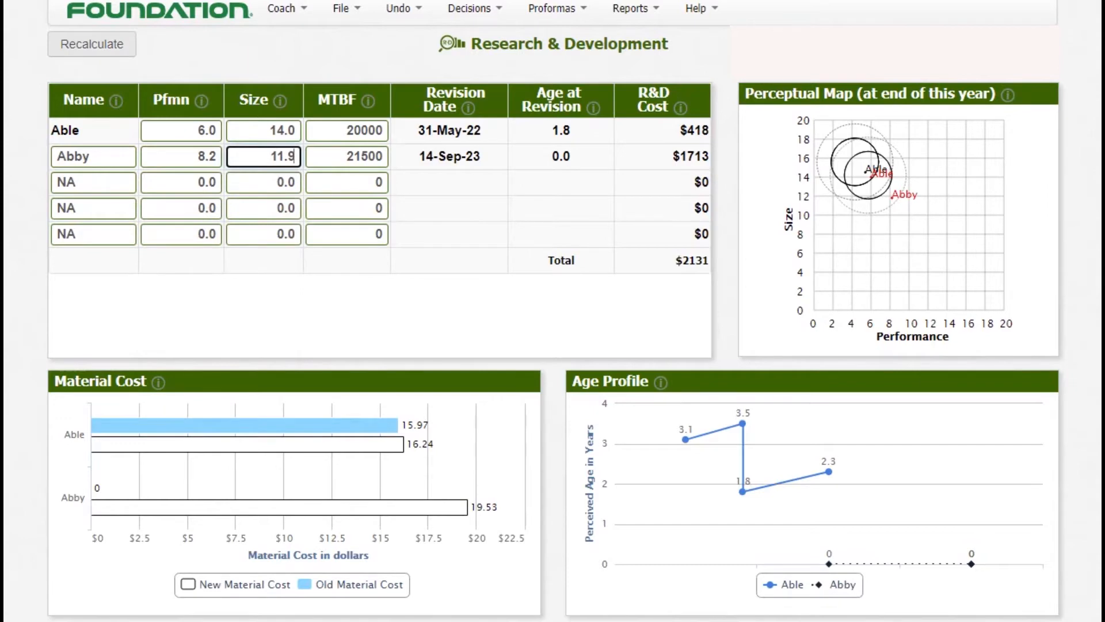
left_click(181, 155)
type("8.1")
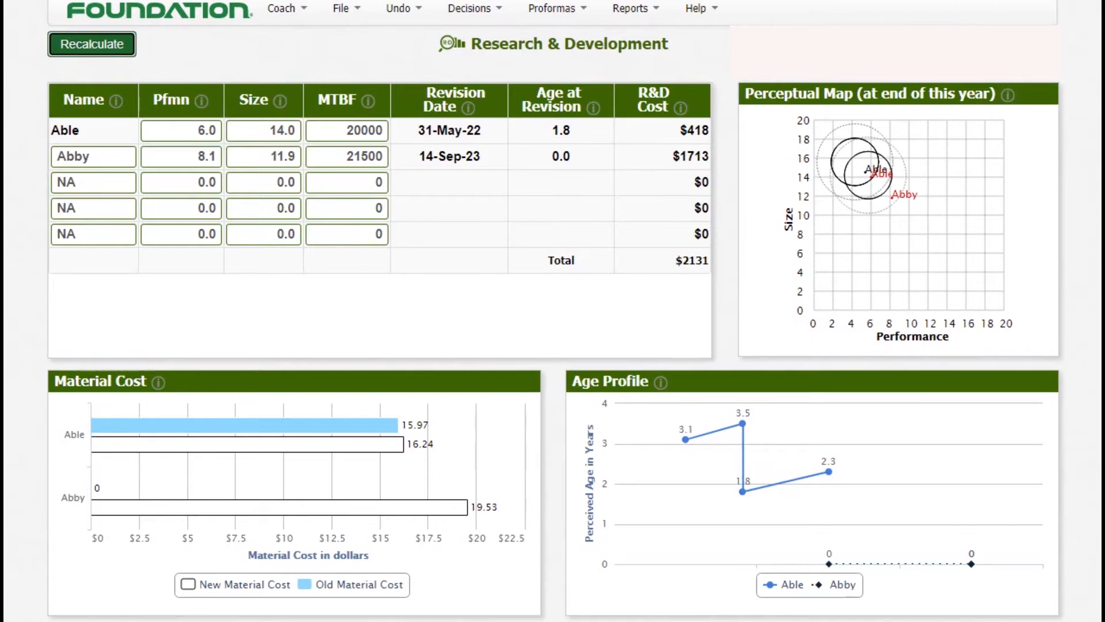
left_click(91, 44)
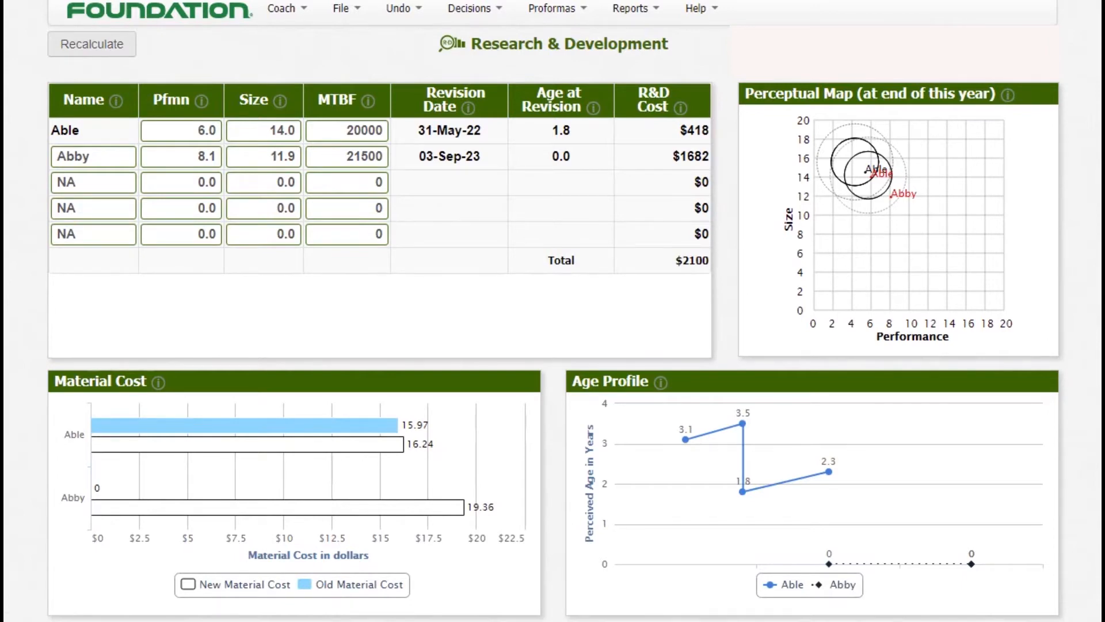
left_click(345, 157)
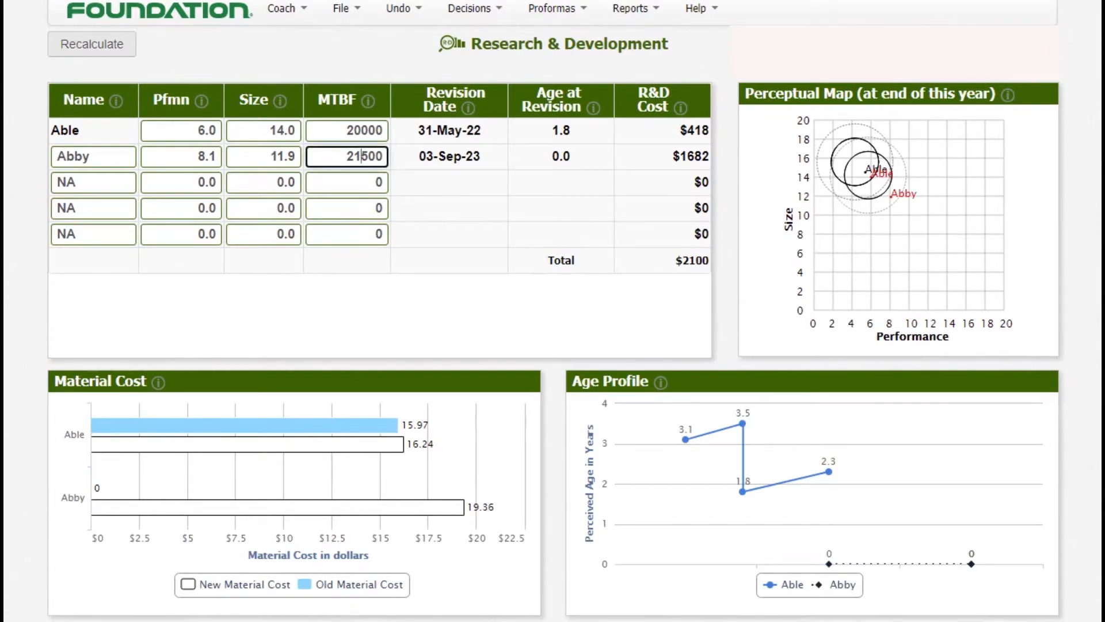
type("21000")
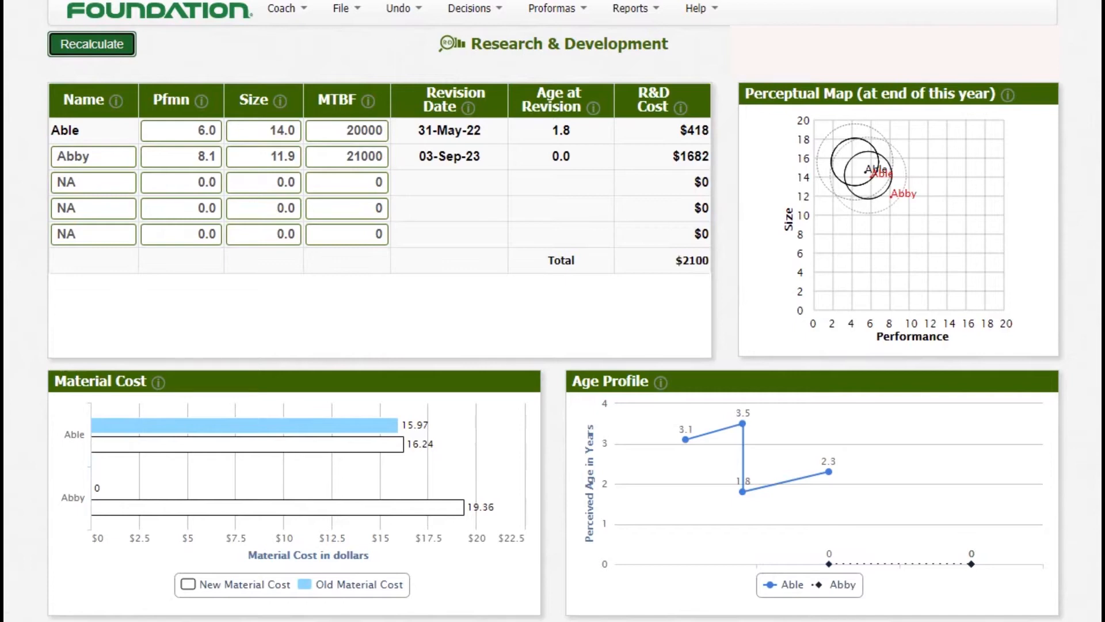
left_click(91, 44)
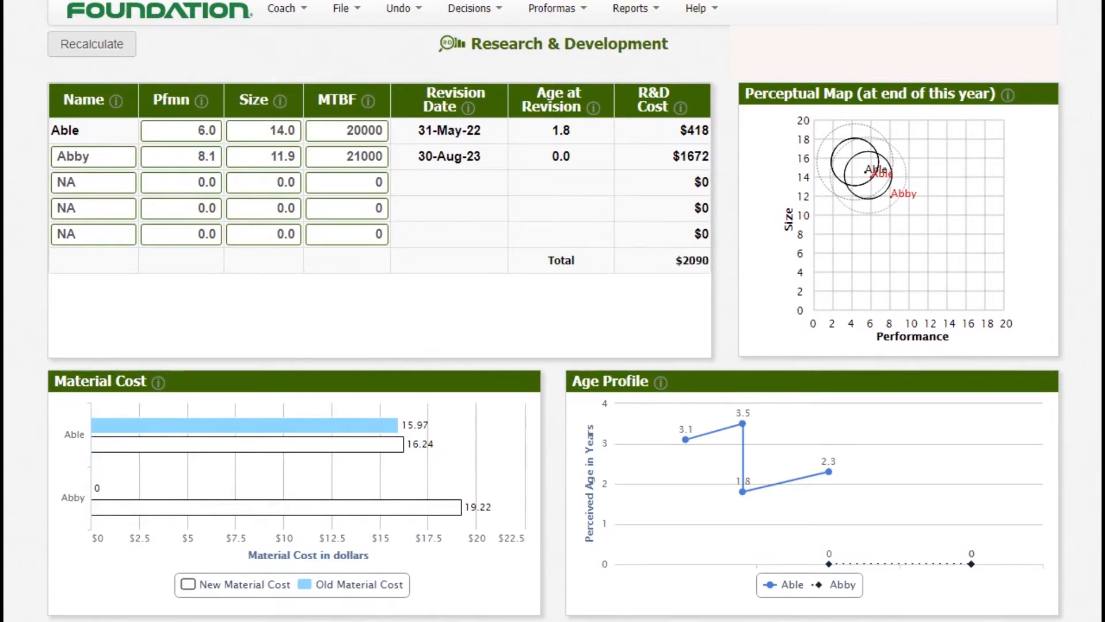
- Switch to the Marketing decisions showing Able's $37.50 price, budgets and 1475-unit forecast
left_click(470, 8)
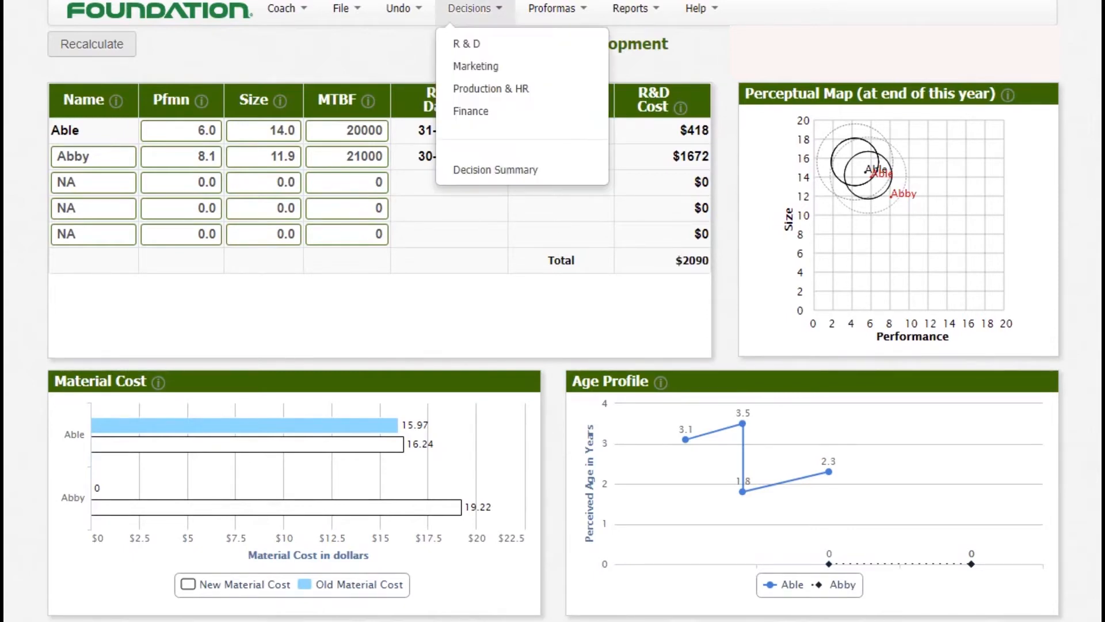
mouse_move(475, 65)
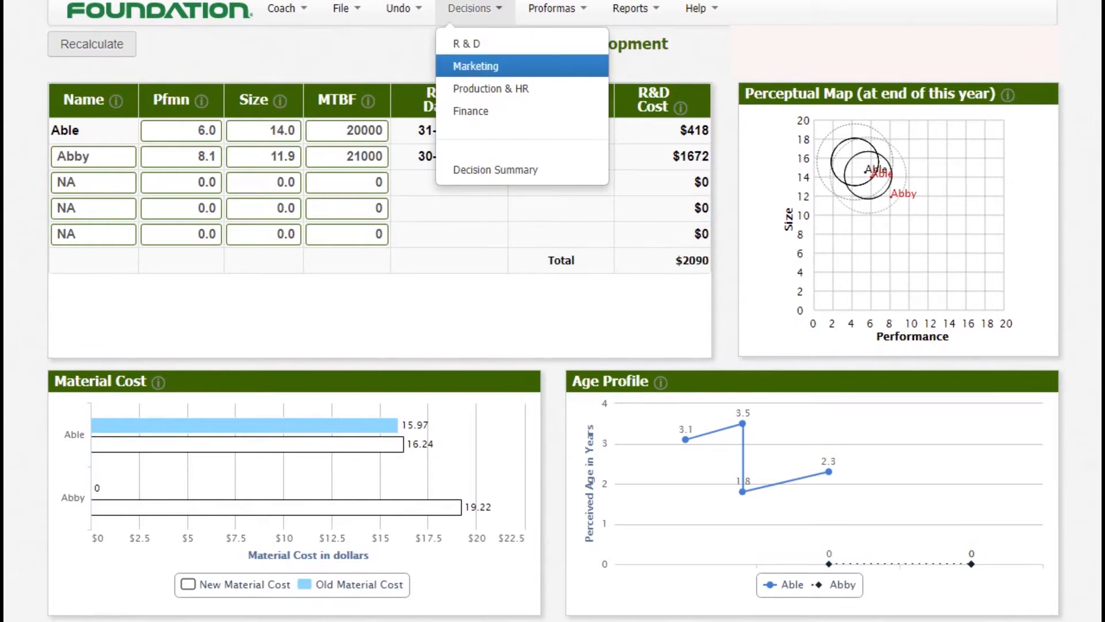
left_click(466, 43)
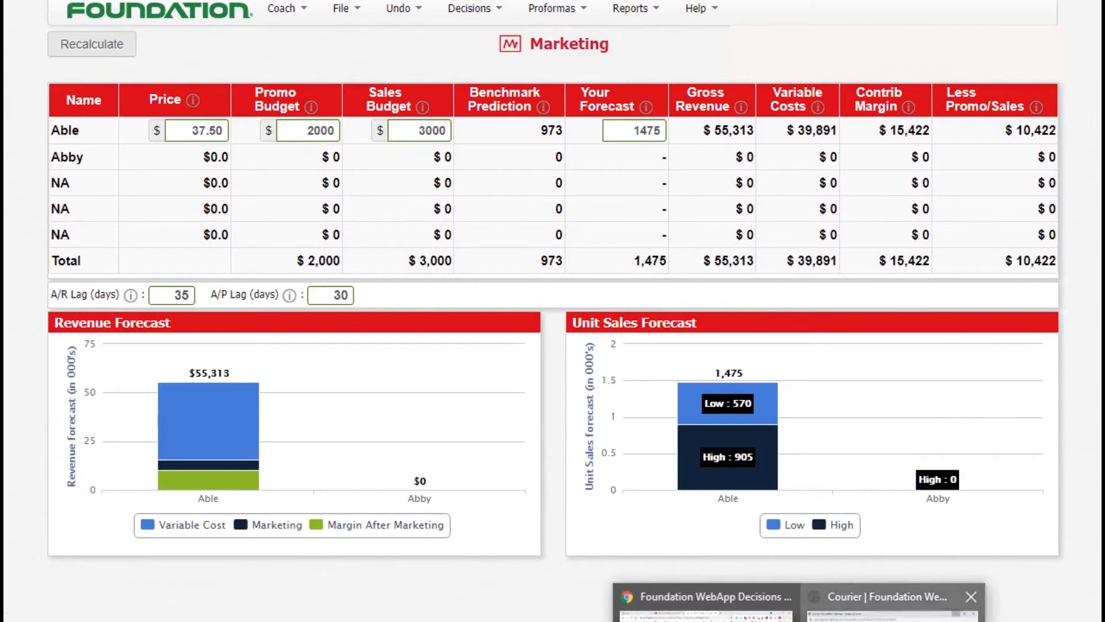
left_click(891, 596)
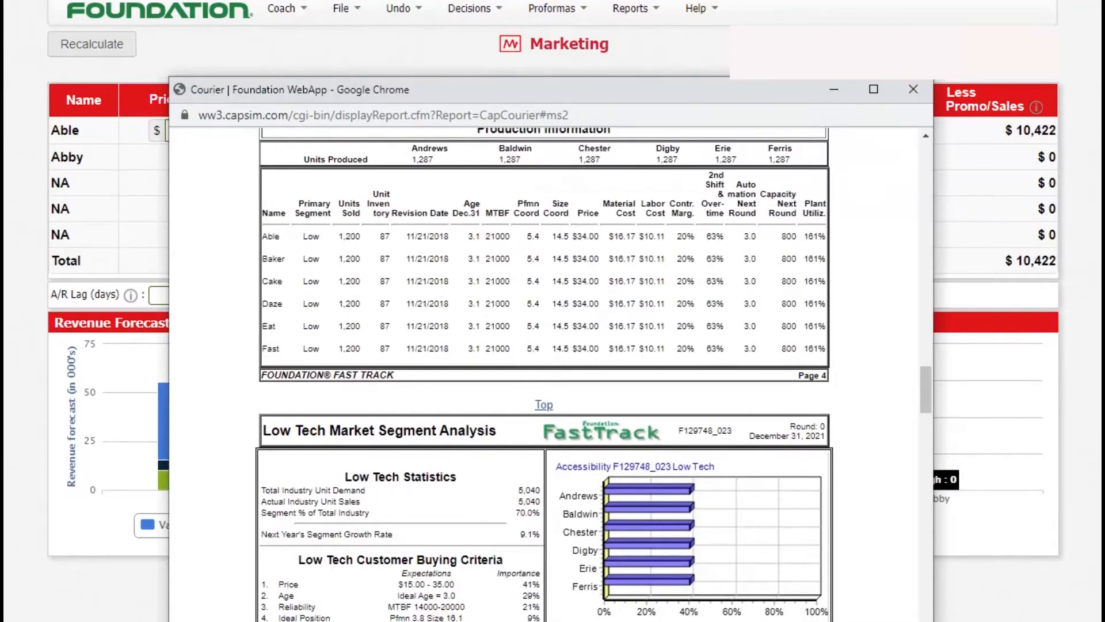
scroll("down", 3)
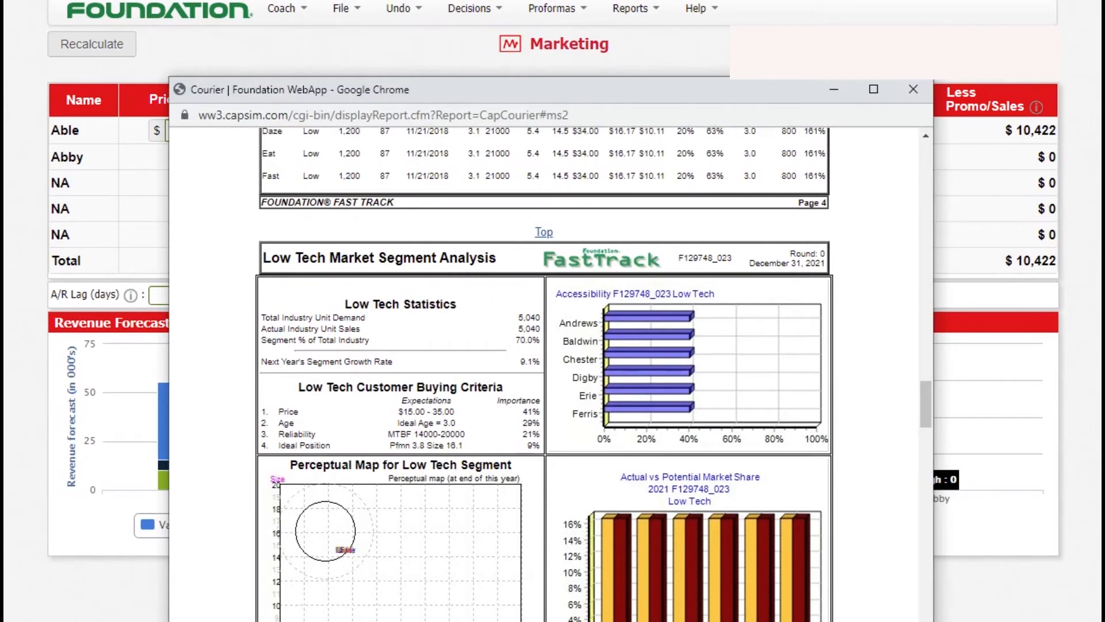
scroll("down", 3)
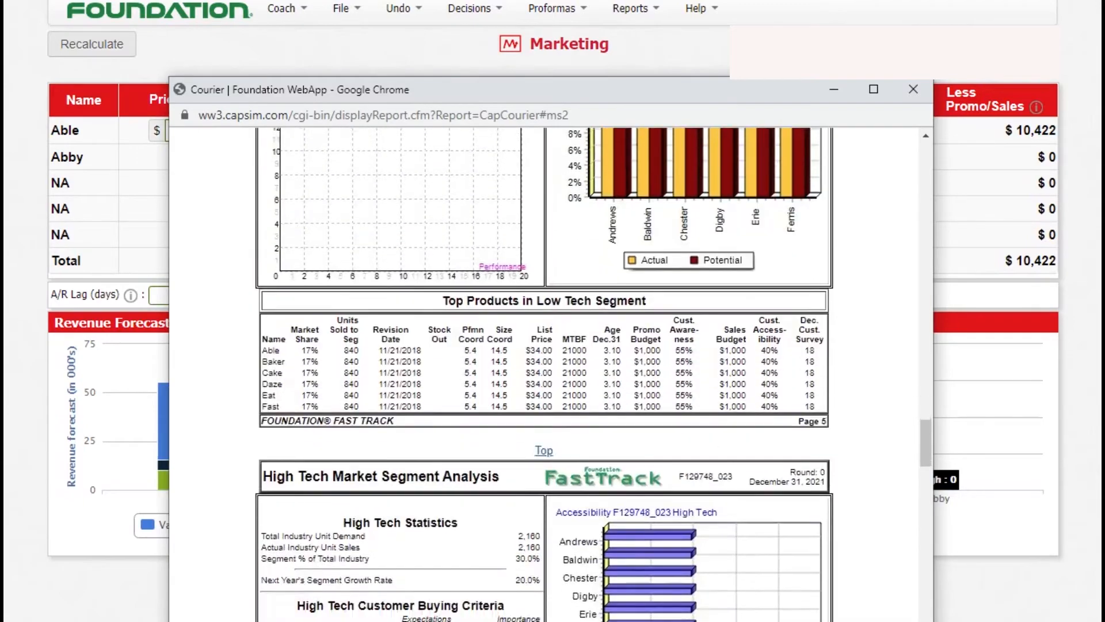
scroll("up", 3)
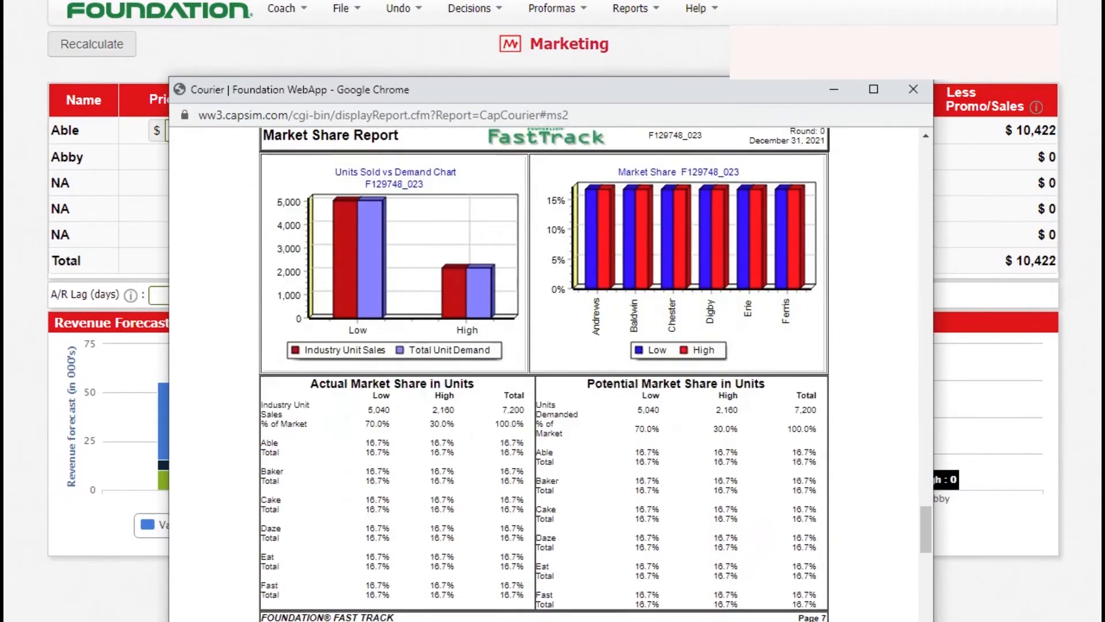
scroll("down", 3)
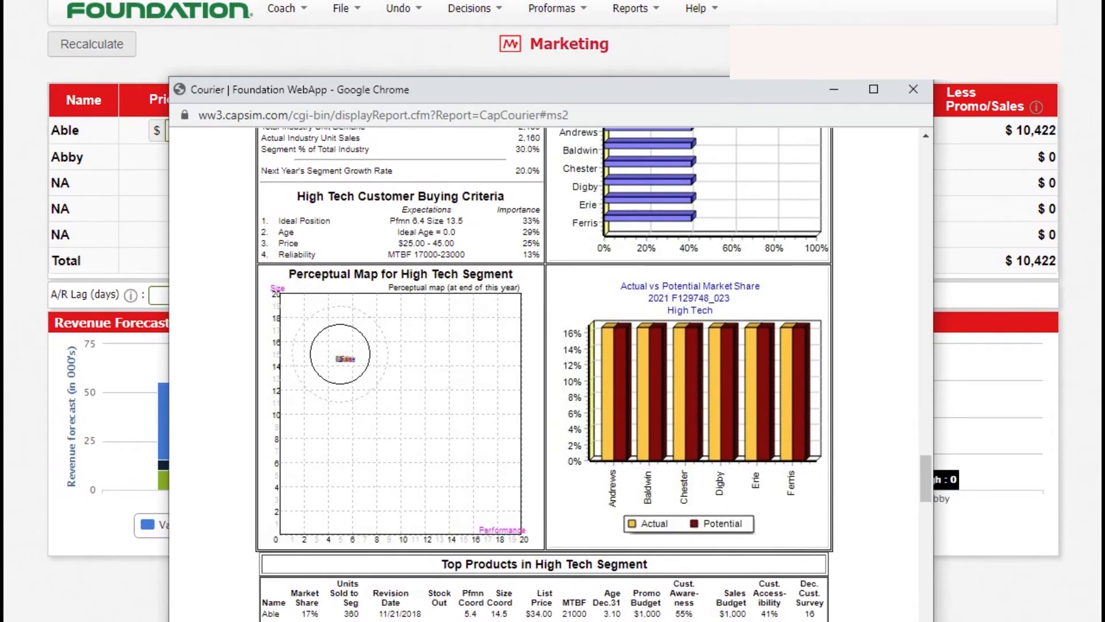
left_click(913, 90)
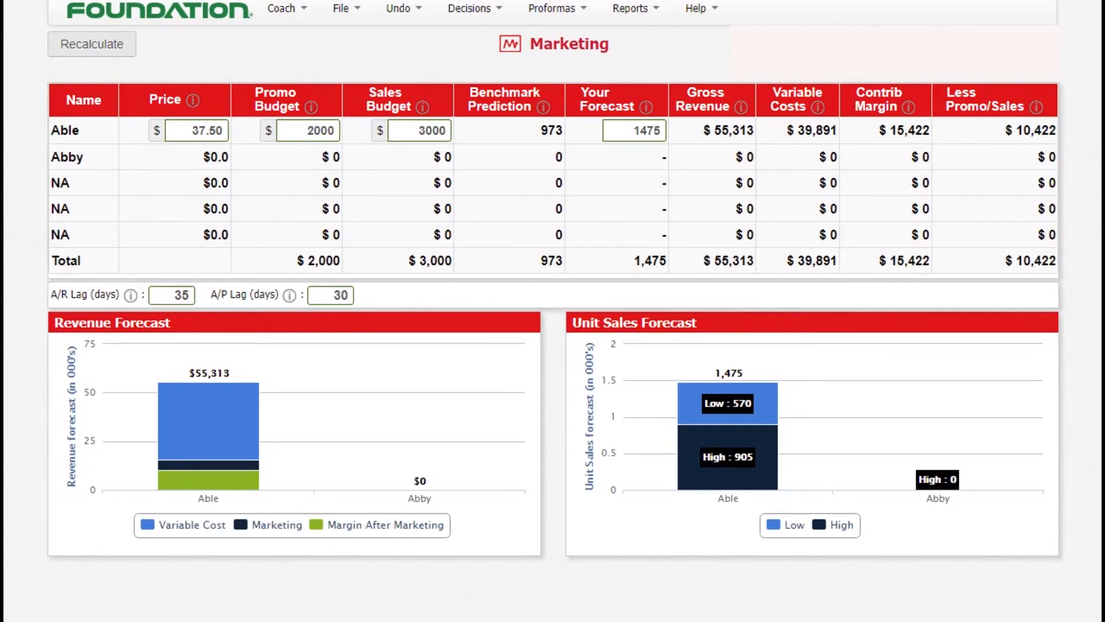
left_click(310, 108)
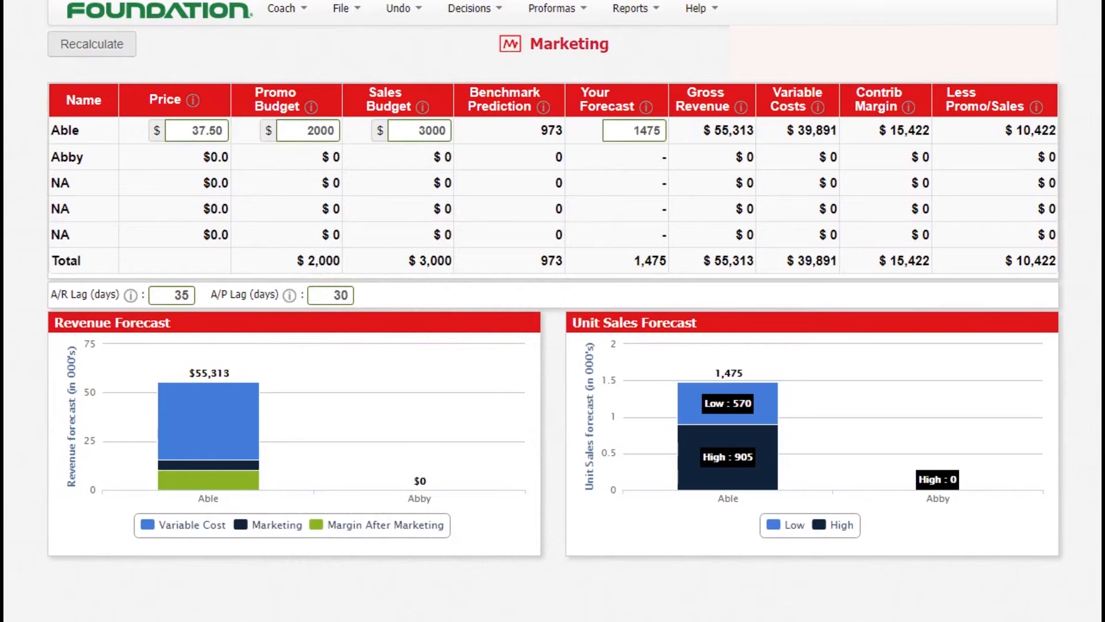
- Switch to the Production & HR decisions from the Decisions menu
left_click(470, 8)
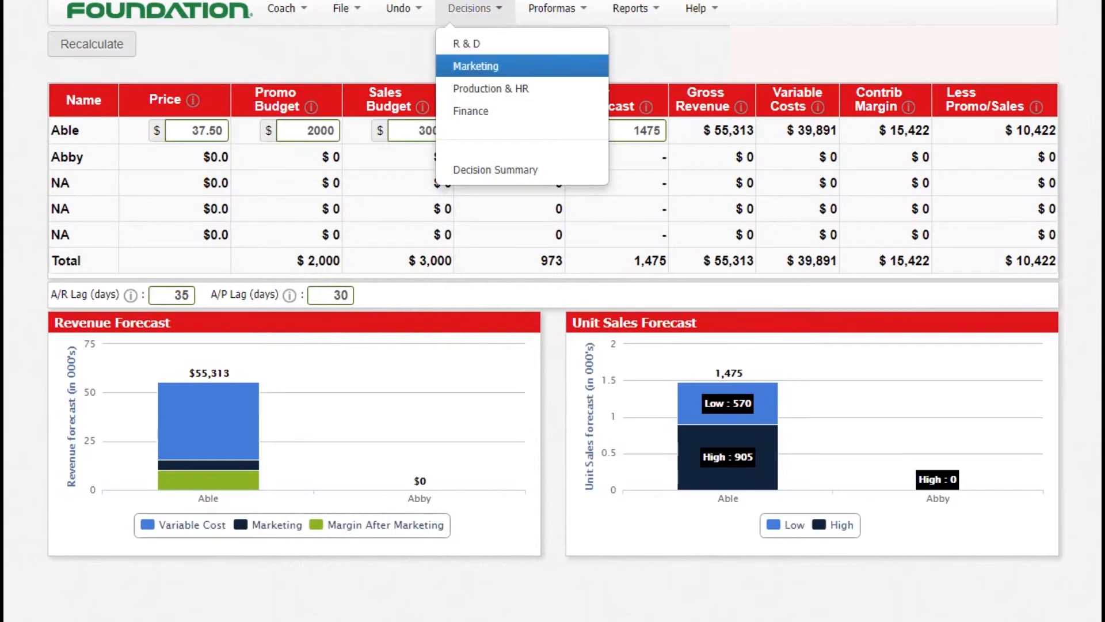
mouse_move(491, 89)
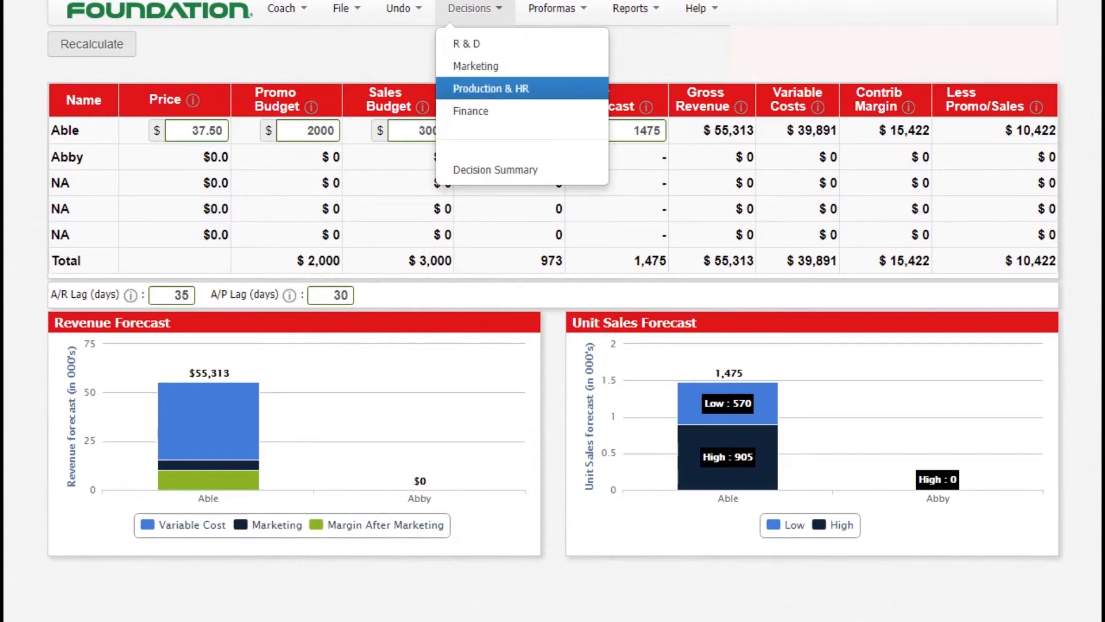
left_click(476, 66)
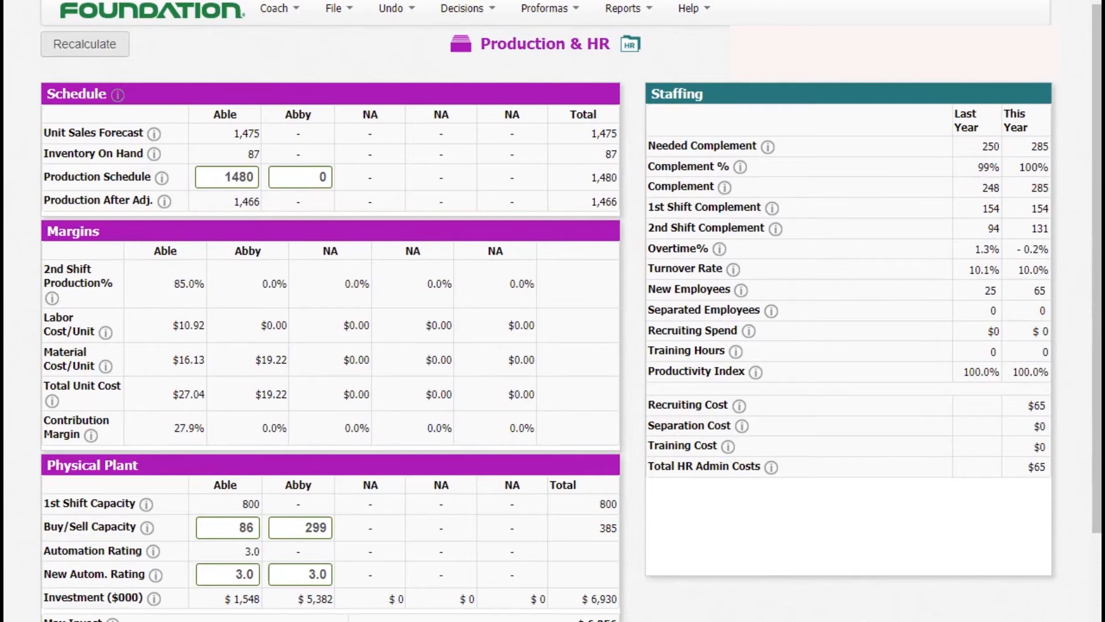
- Enter 1550 as Able's production schedule, accepting it from the suggestions
triple_click(226, 177)
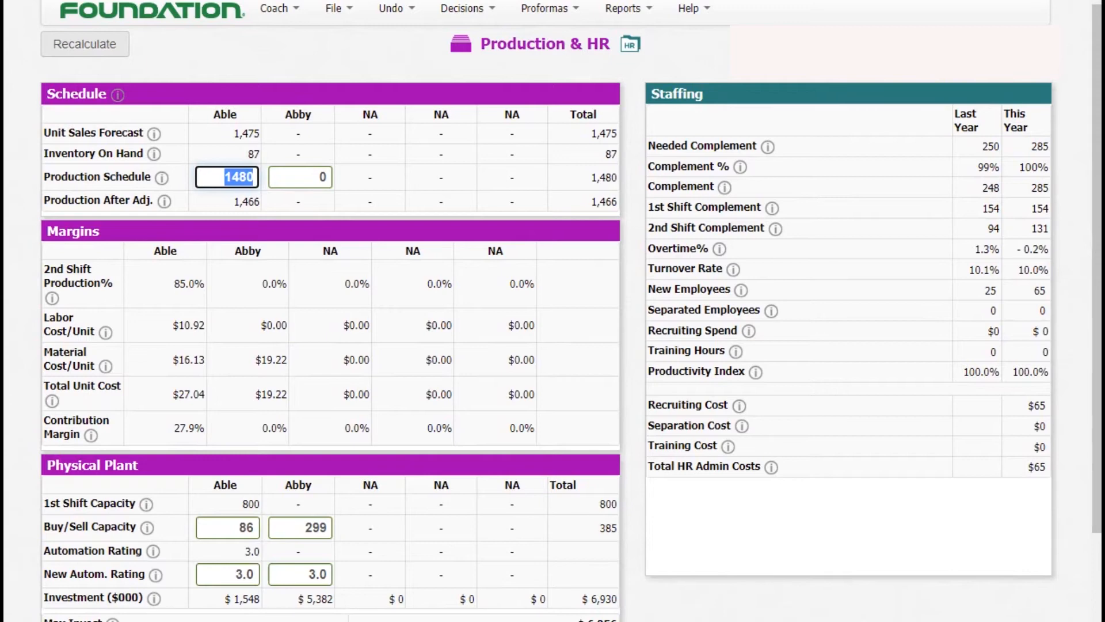
type("1")
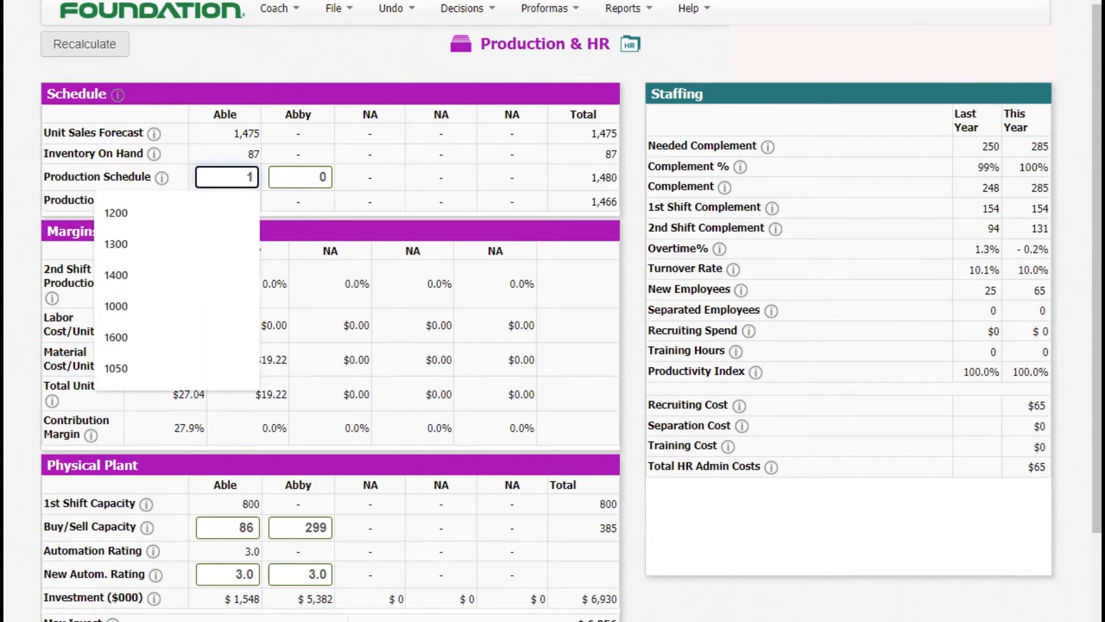
type("55")
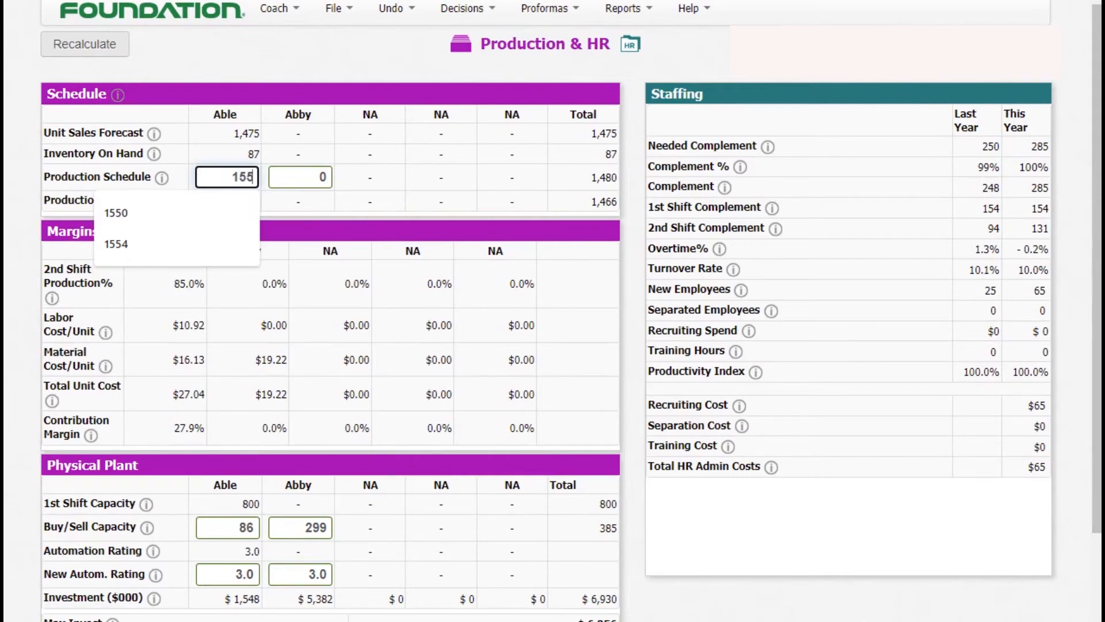
left_click(116, 213)
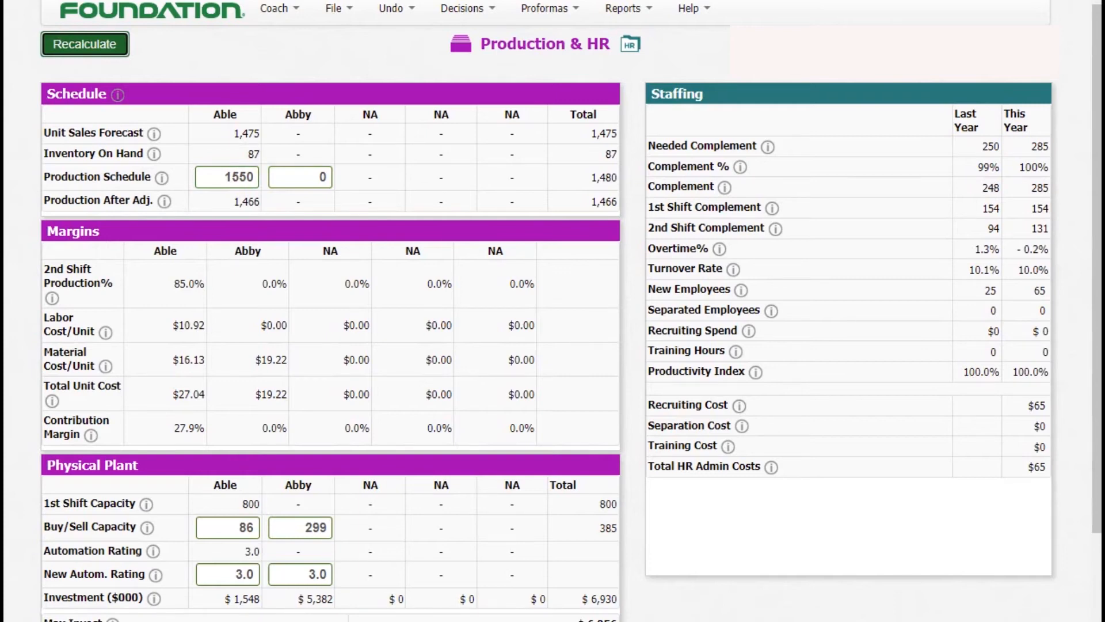
- Recalculate Able's 1550-unit schedule to 1535 after adjustment and review the Production & HR results
left_click(84, 44)
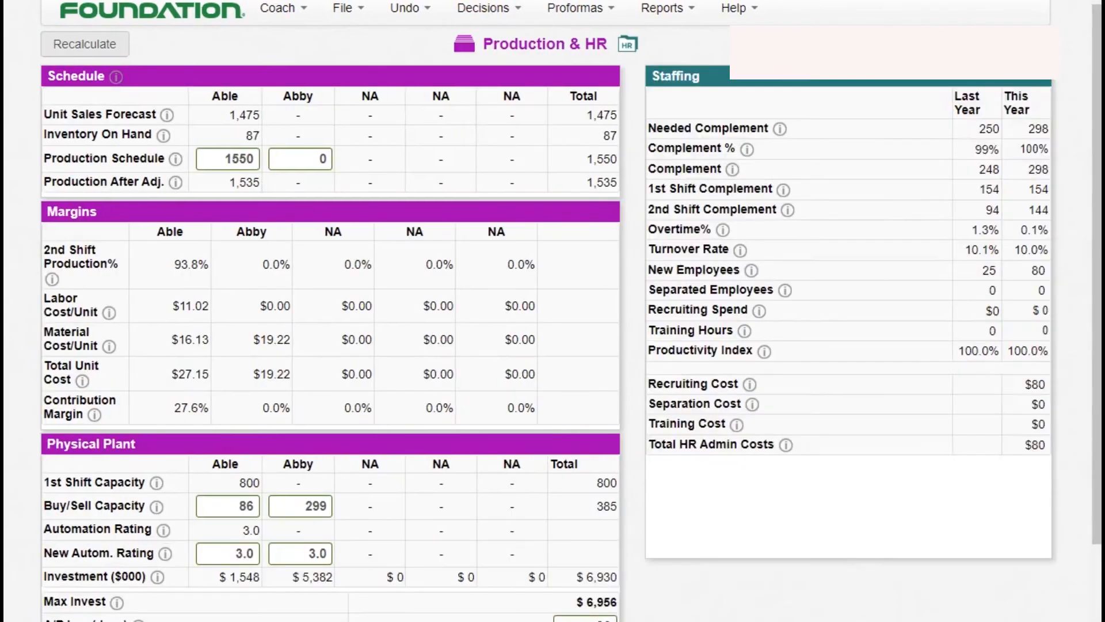
scroll("up", 3)
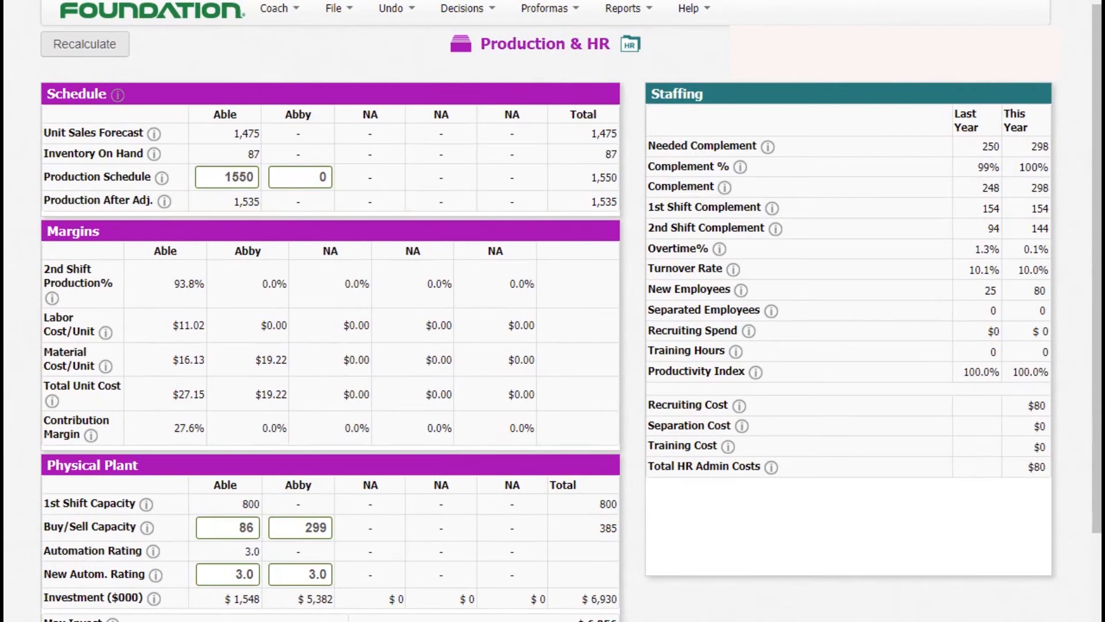
scroll("down", 3)
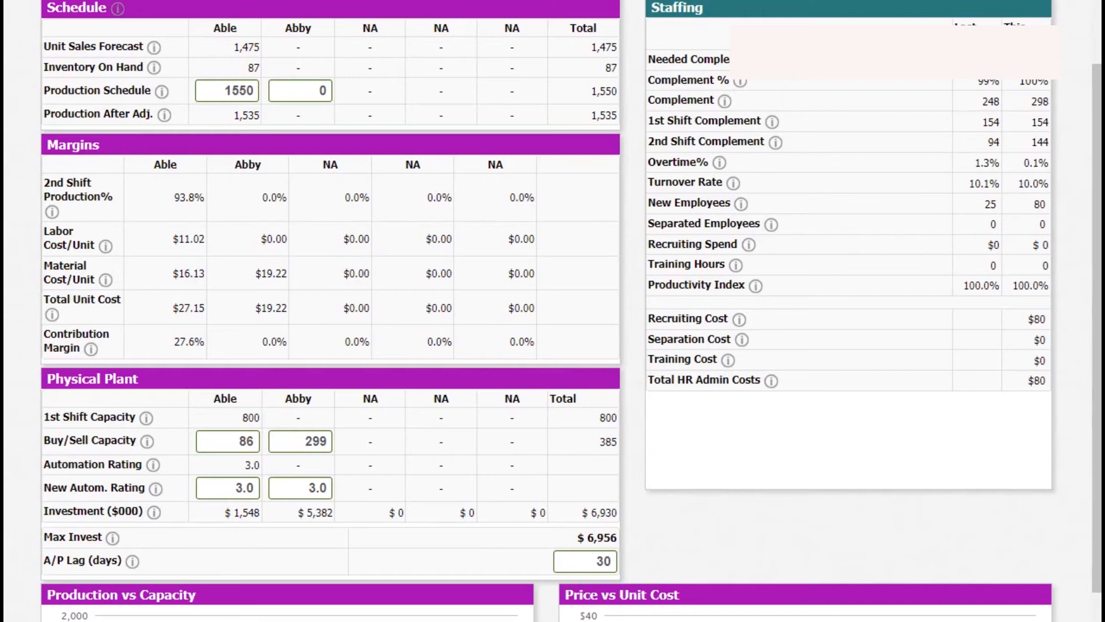
scroll("up", 3)
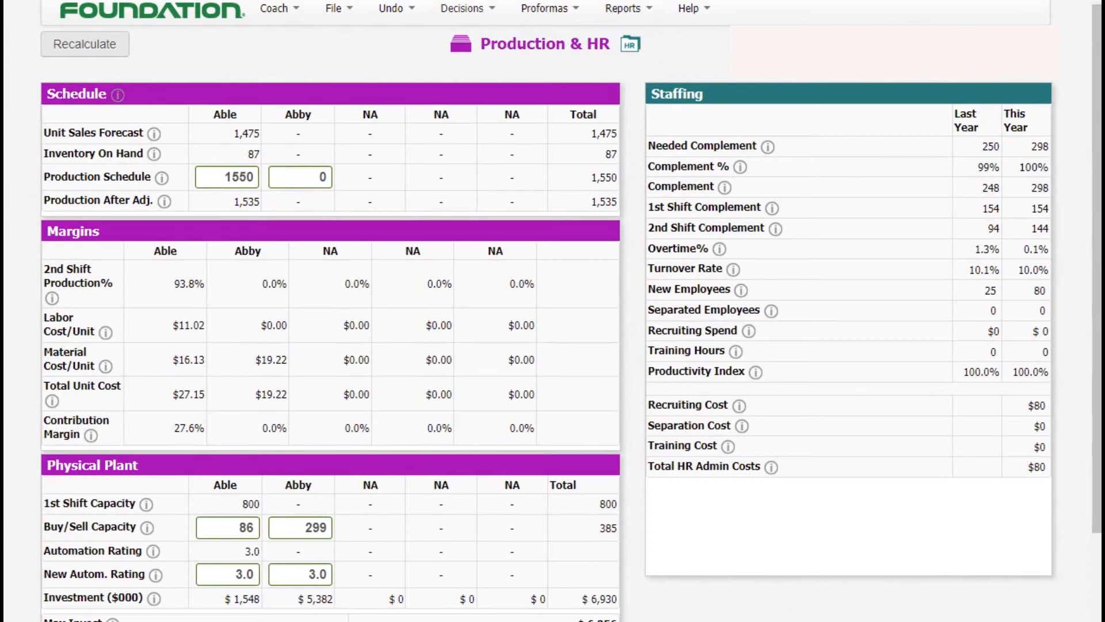
left_click(463, 8)
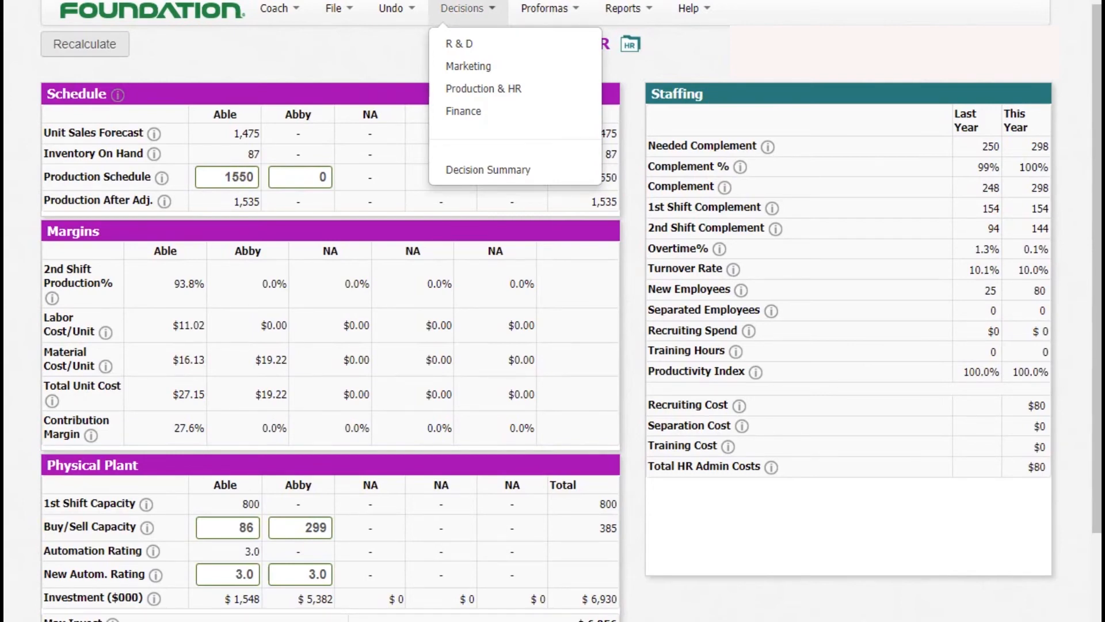
- Open the Finance decisions showing $5000 current borrowing and $2480 long-term debt issued
left_click(482, 89)
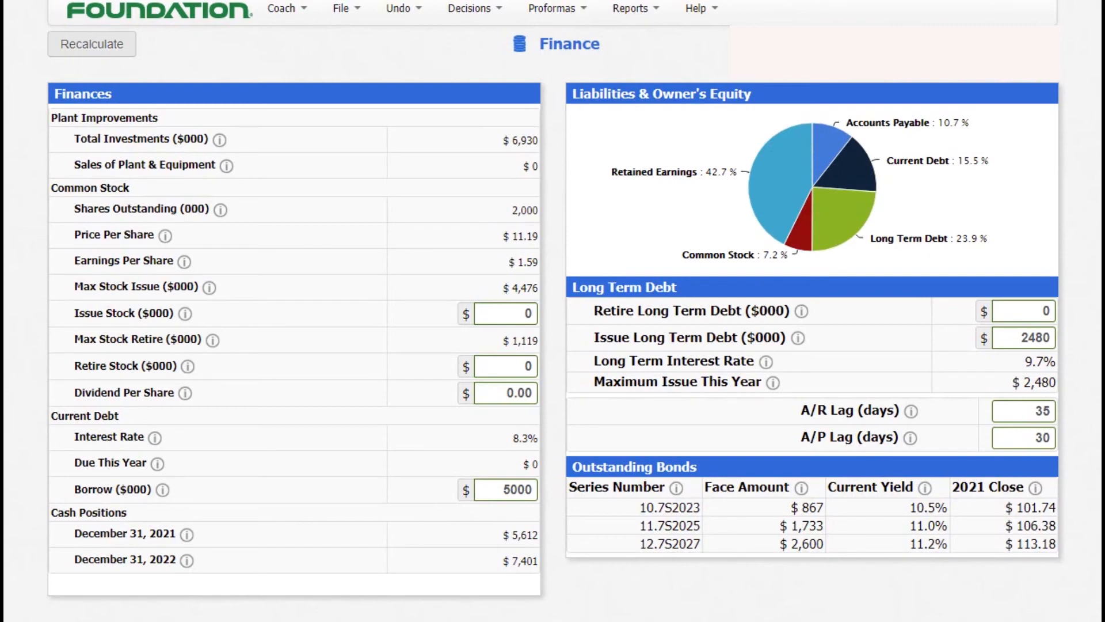
left_click(555, 8)
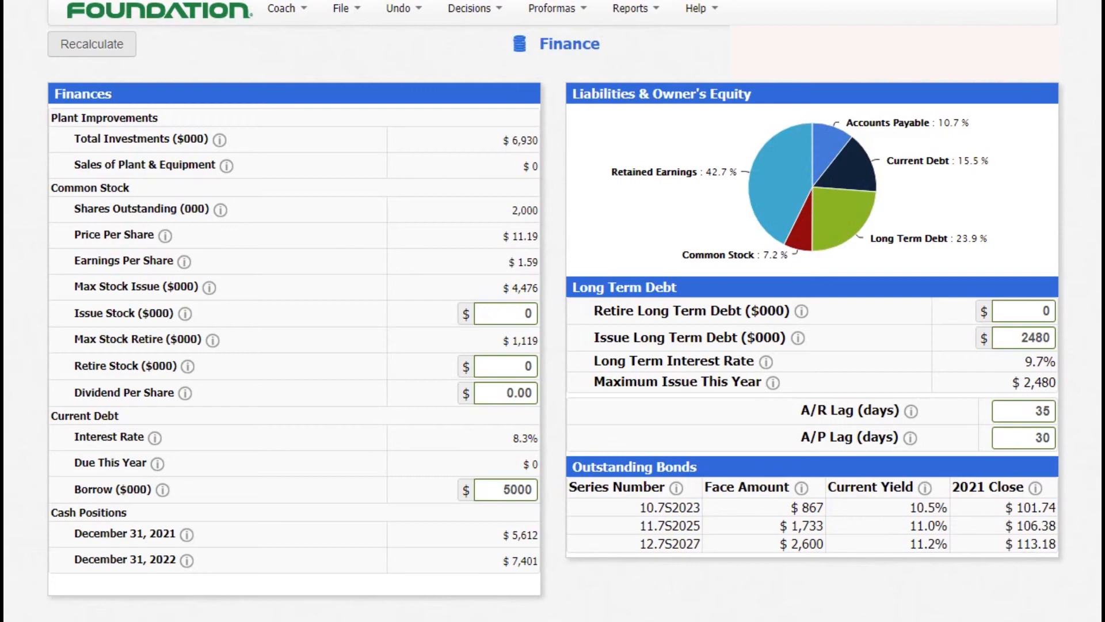
- Review the projected Round 1 balanced scorecard showing 56.1 out of 82
left_click(555, 8)
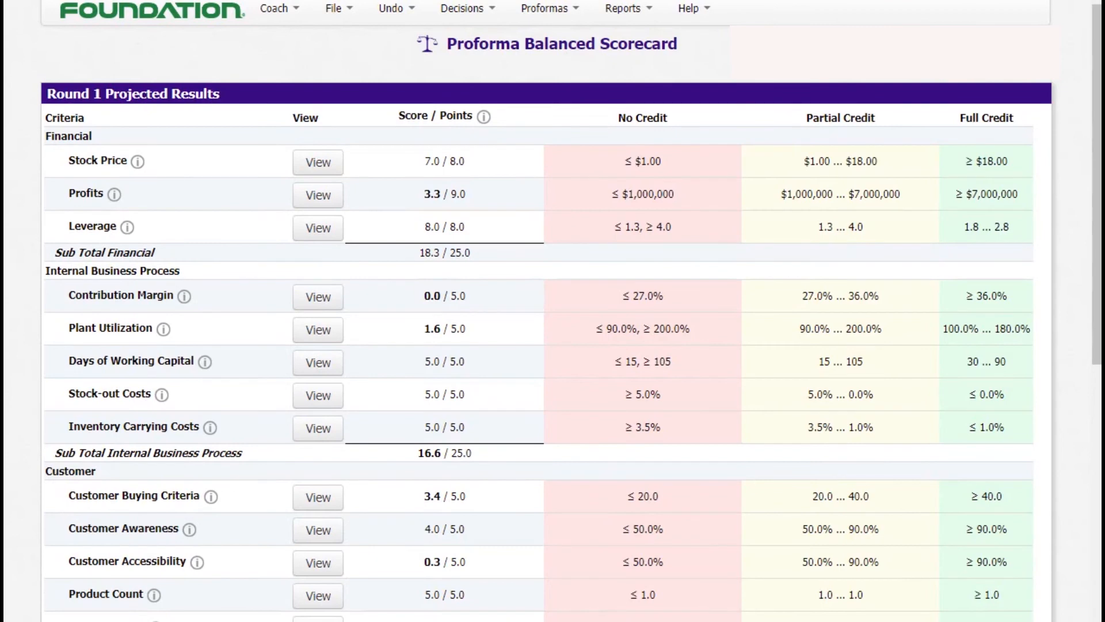
scroll("down", 3)
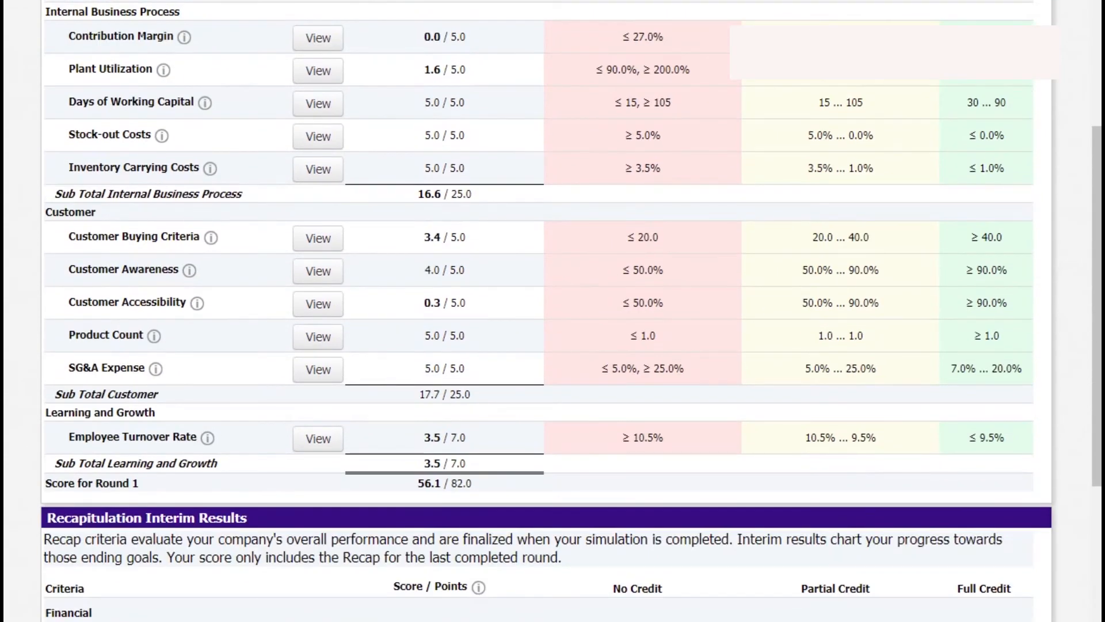
scroll("up", 3)
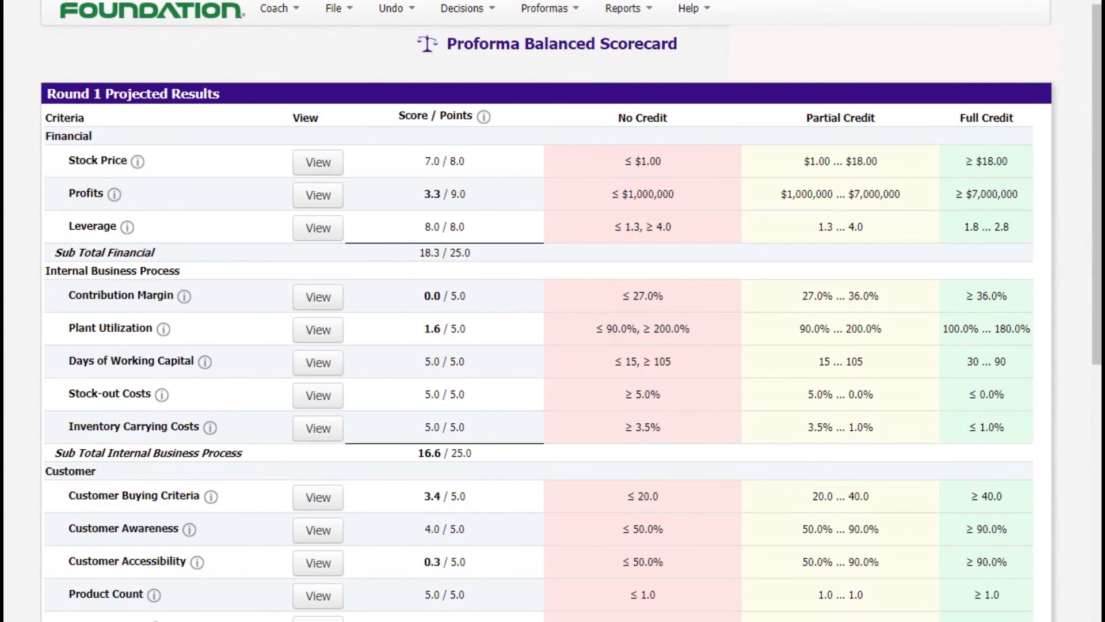
- Return to the Finance decisions, then head to the Marketing decision area
left_click(464, 8)
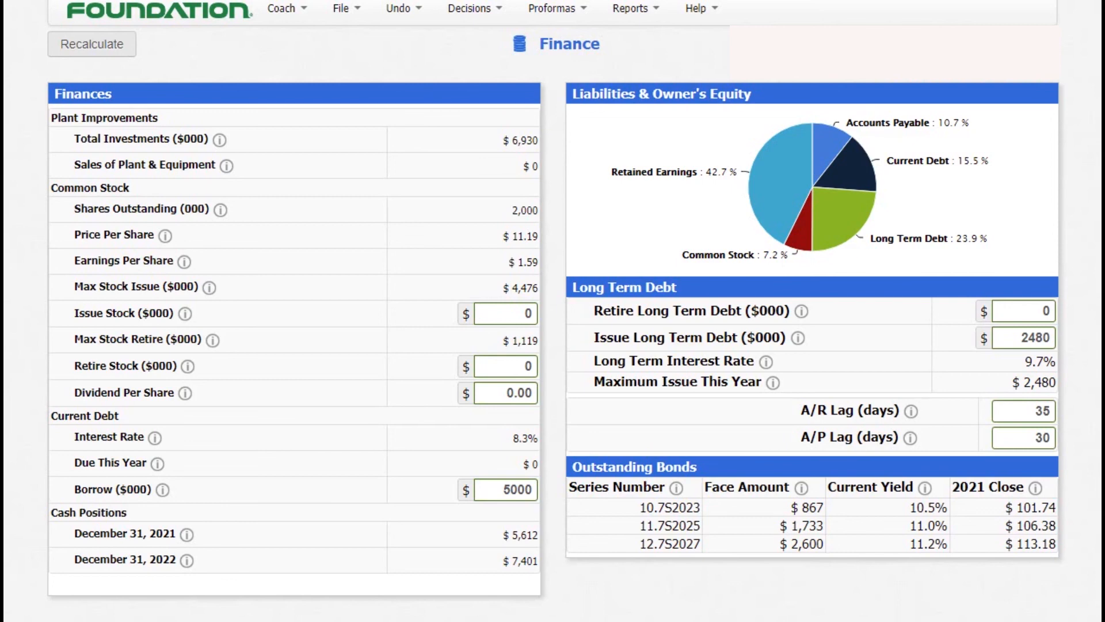
left_click(473, 8)
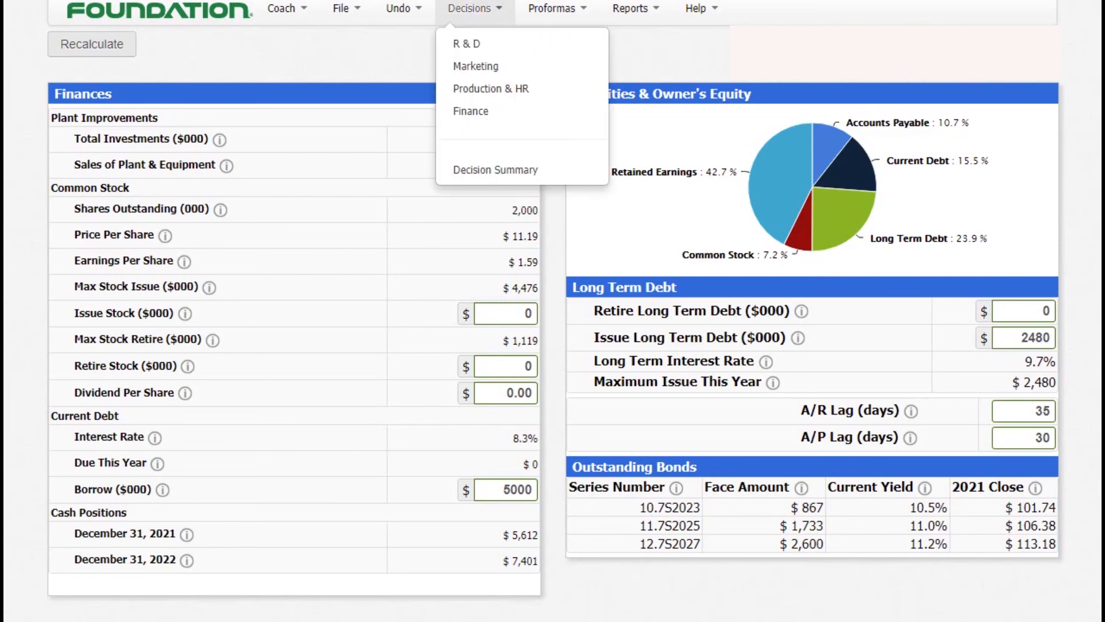
mouse_move(476, 66)
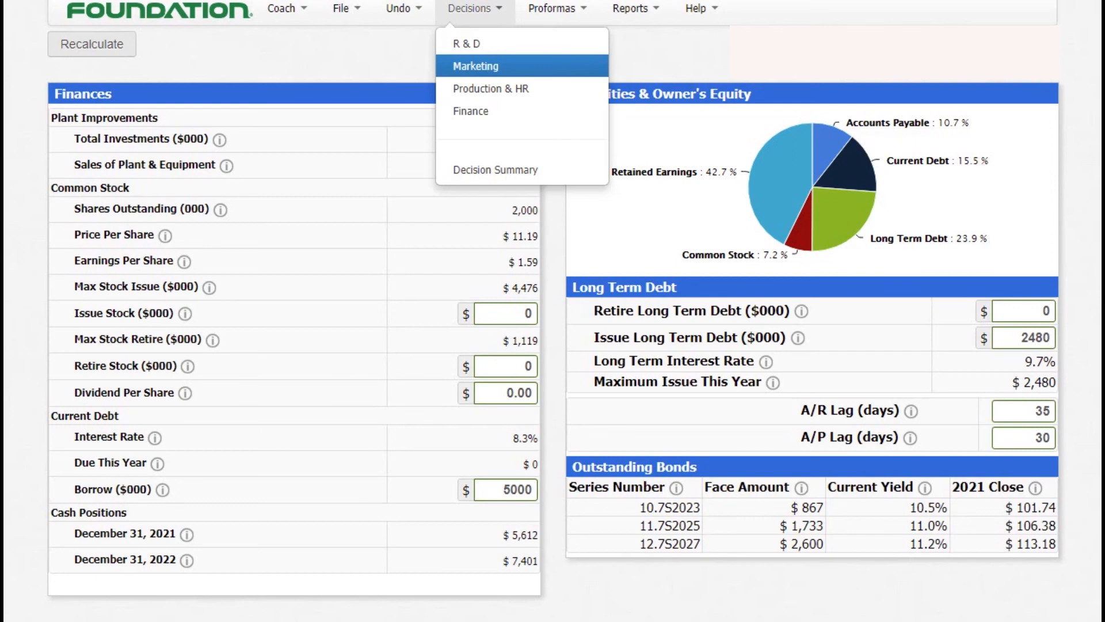
left_click(470, 112)
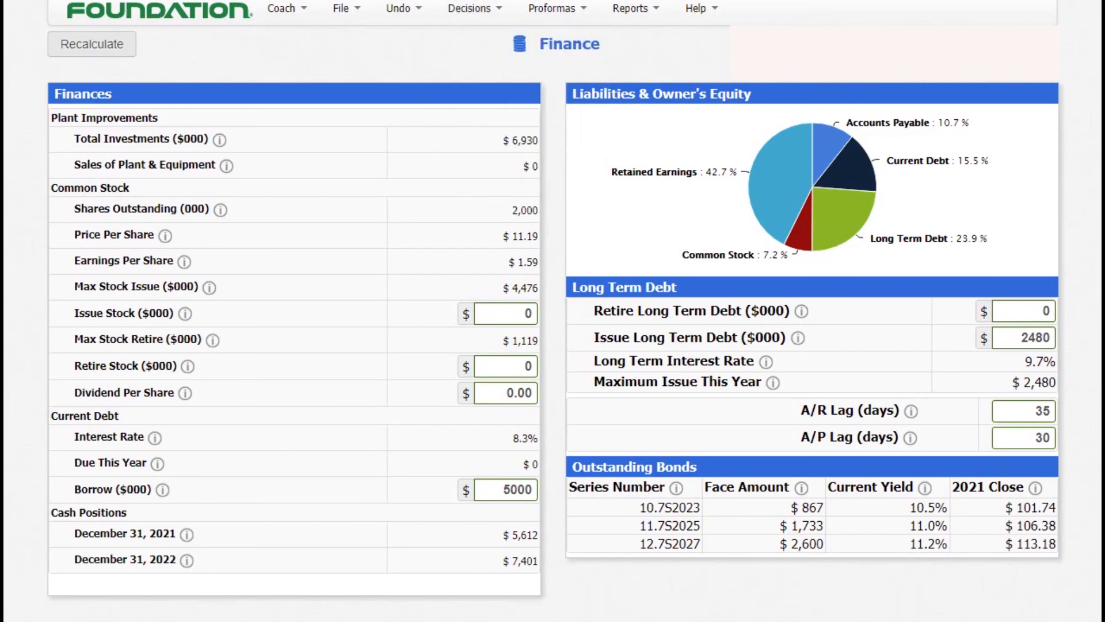